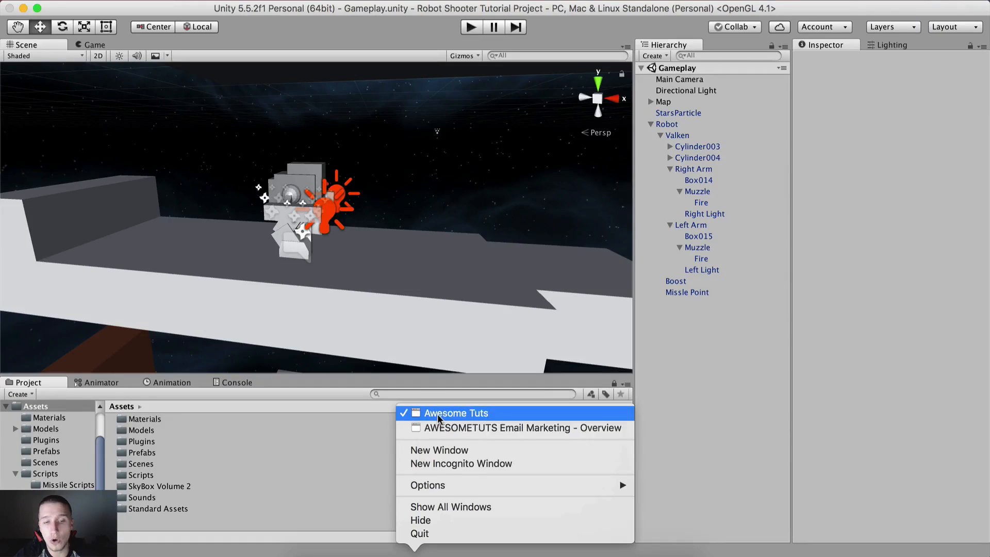
# Create a Camera Scripts folder inside Scripts and enter it.
pyautogui.click(455, 413)
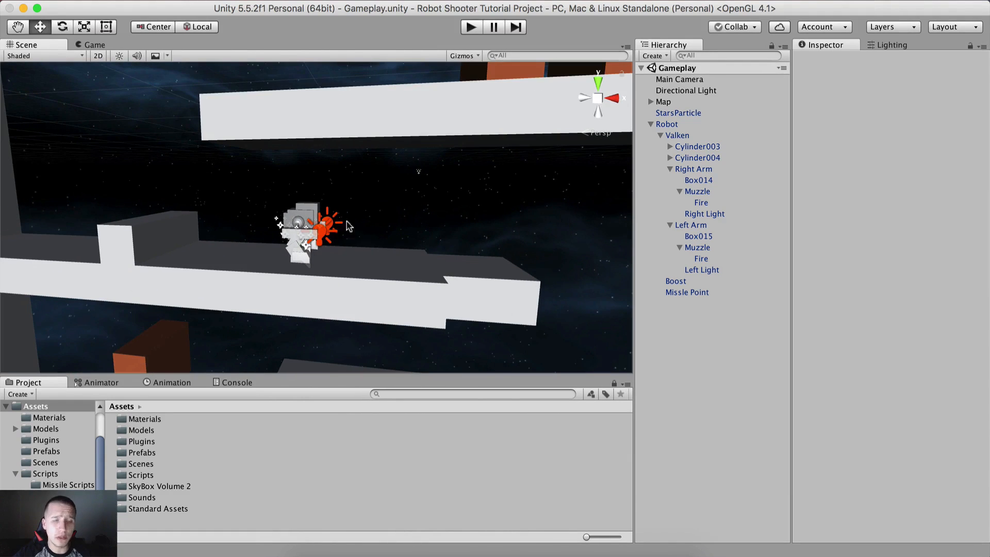
pyautogui.moveTo(404, 238)
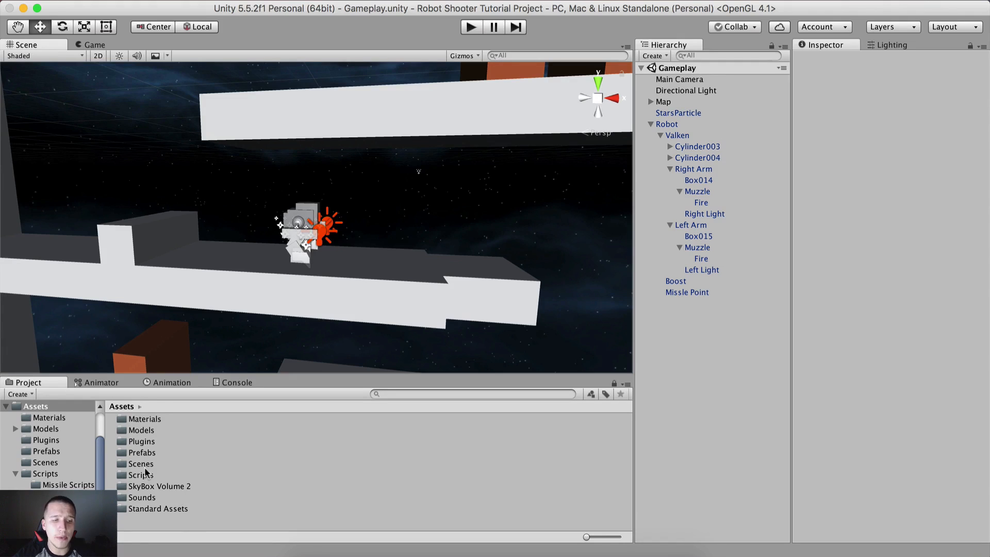
pyautogui.rightClick(139, 474)
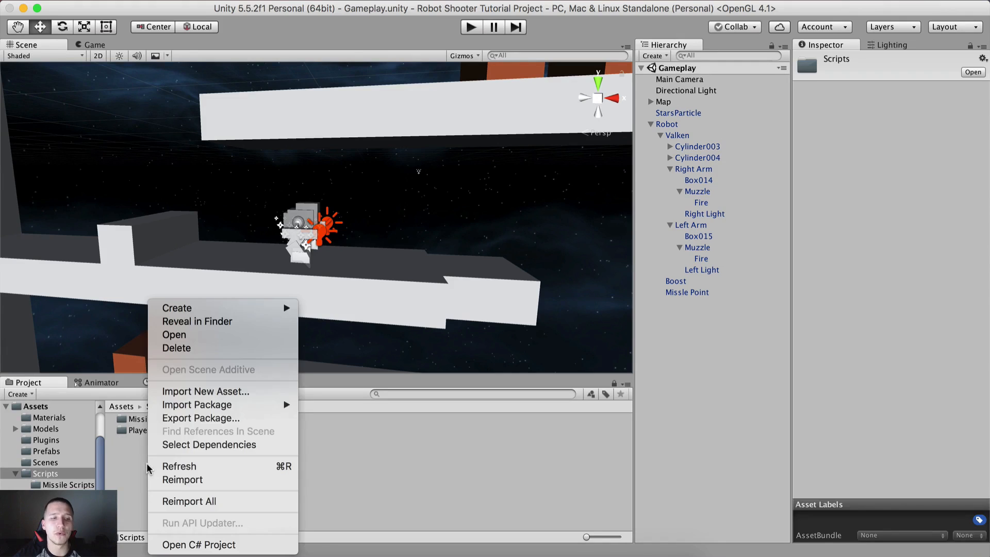
pyautogui.moveTo(178, 308)
pyautogui.write('Camera Scripts')
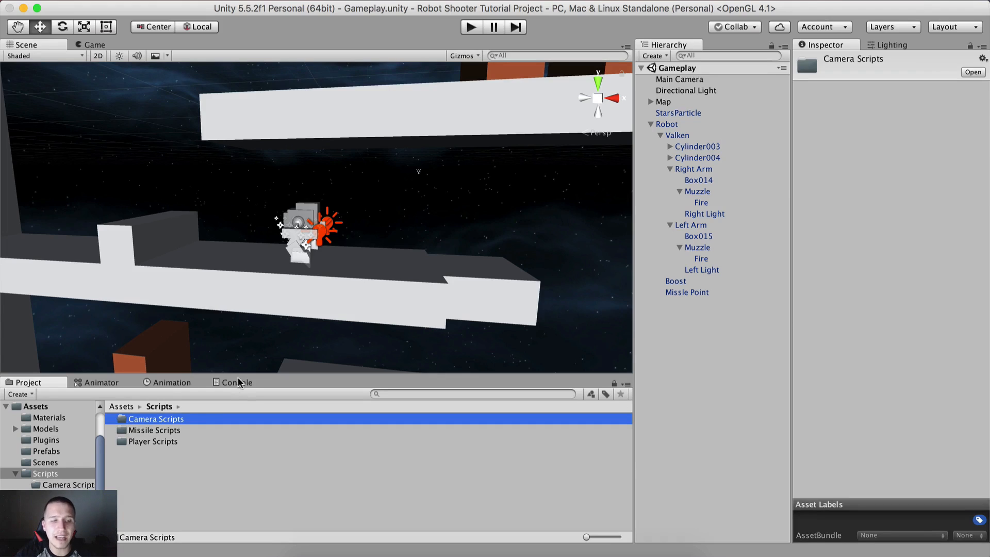
pyautogui.doubleClick(156, 418)
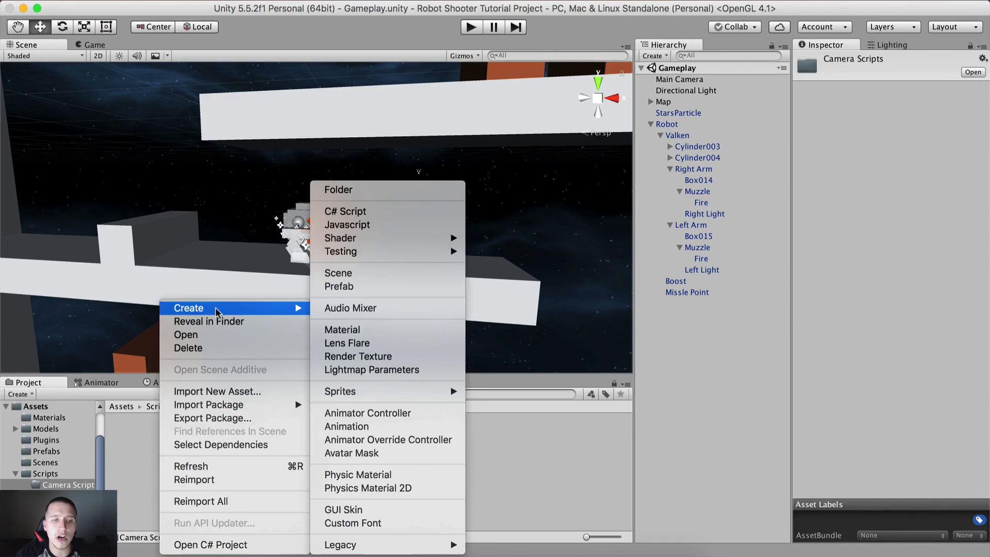
# Create a C# script named CameraFollow, attach it to the Main Camera and edit it.
pyautogui.click(346, 210)
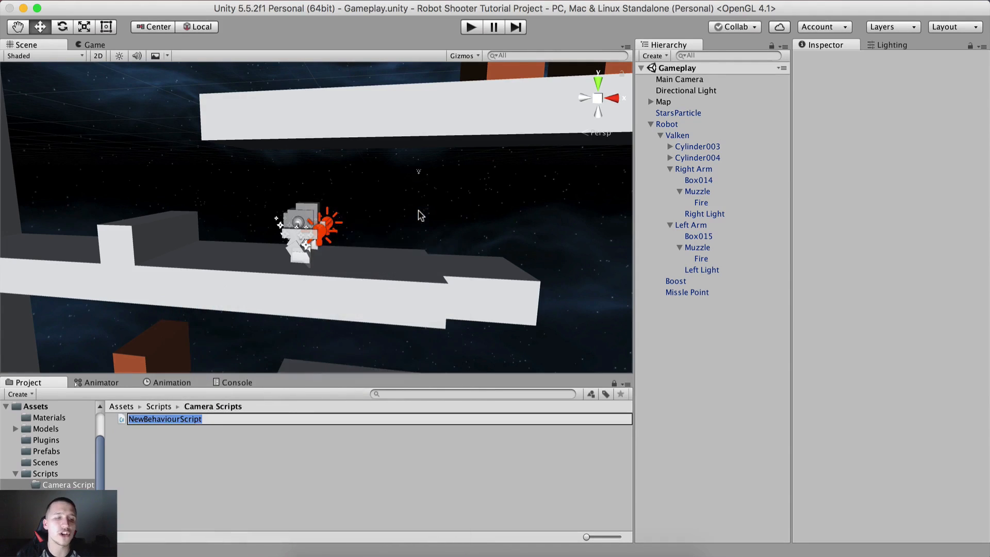
pyautogui.write('CameraFollow')
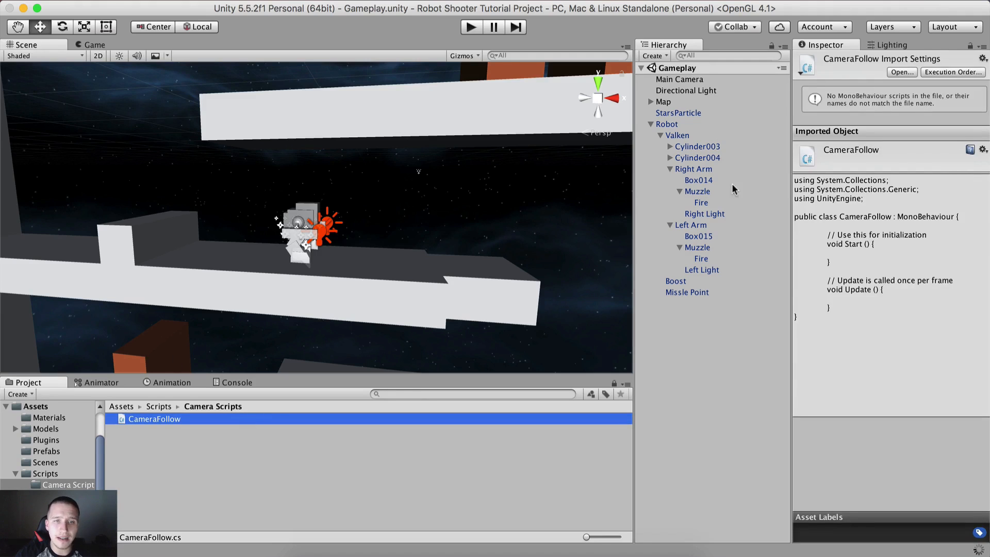
pyautogui.click(679, 79)
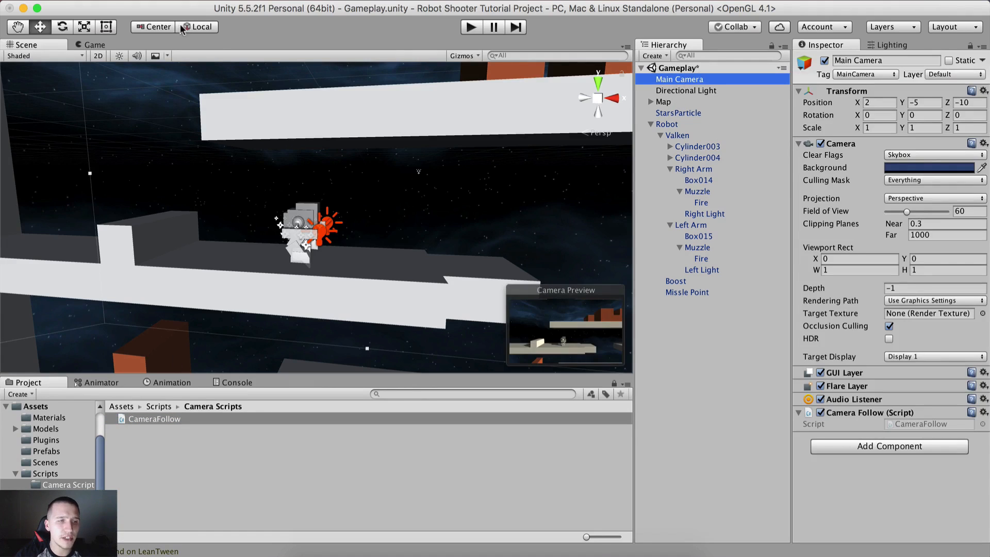
pyautogui.click(95, 44)
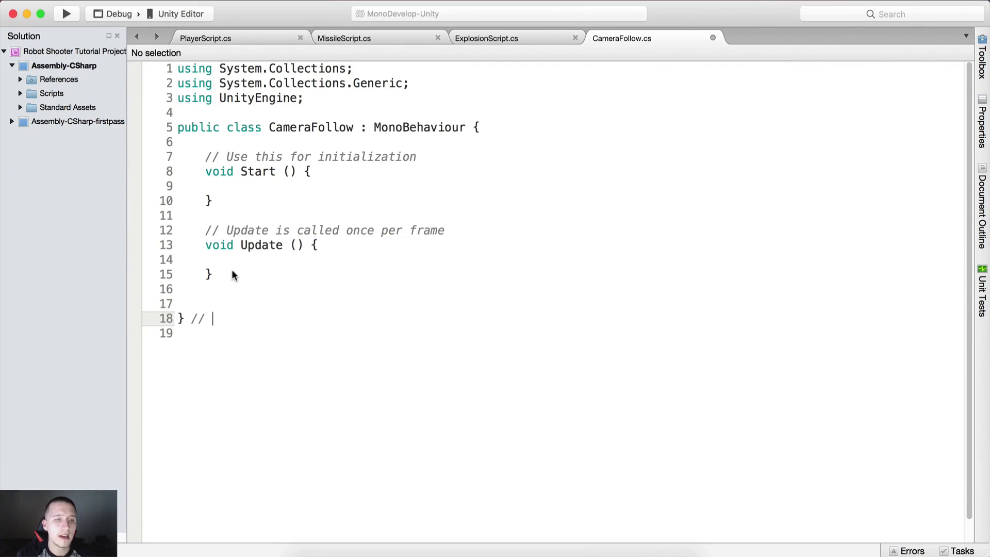
# Declare public float followSpeed = 20f and private Transform playerTarget.
pyautogui.write('class')
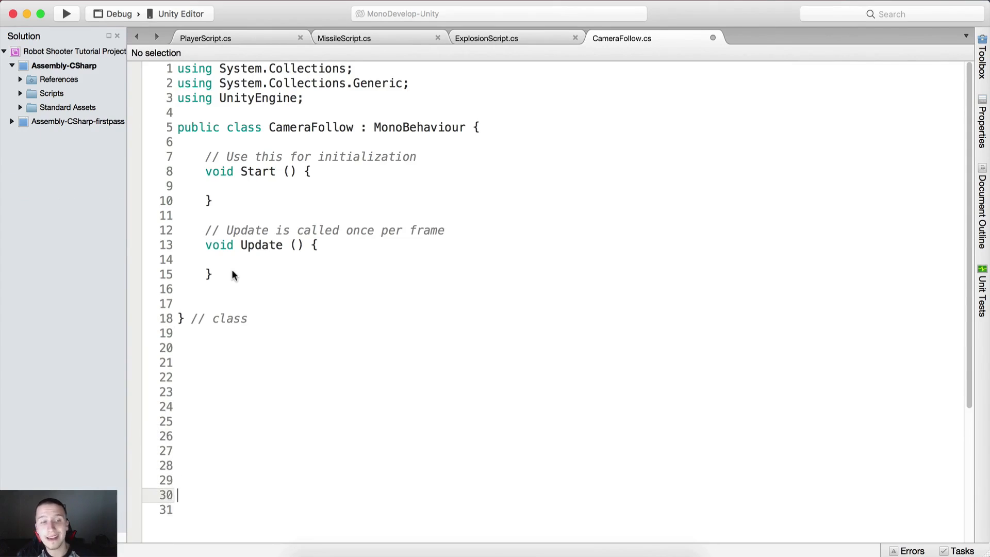
pyautogui.scroll(-3)
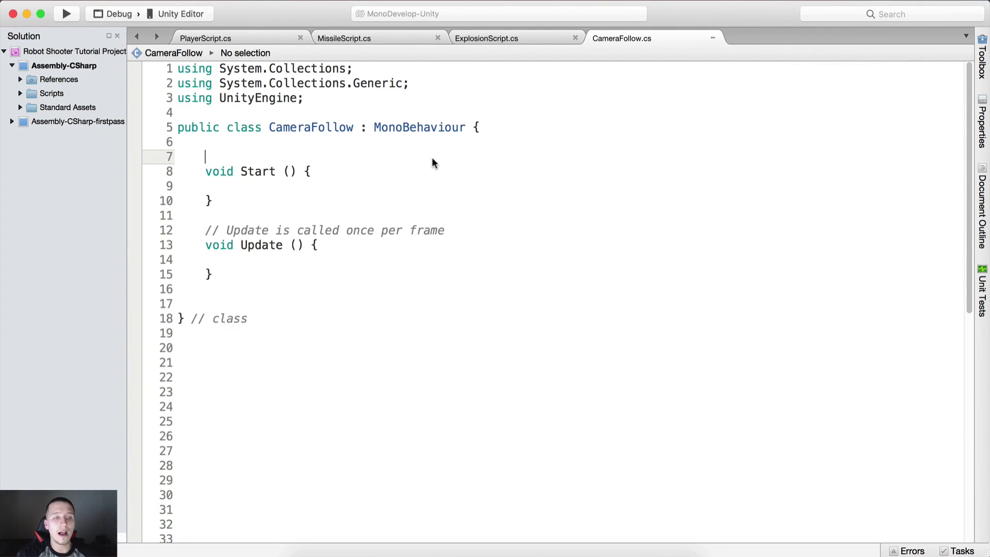
pyautogui.write('pub')
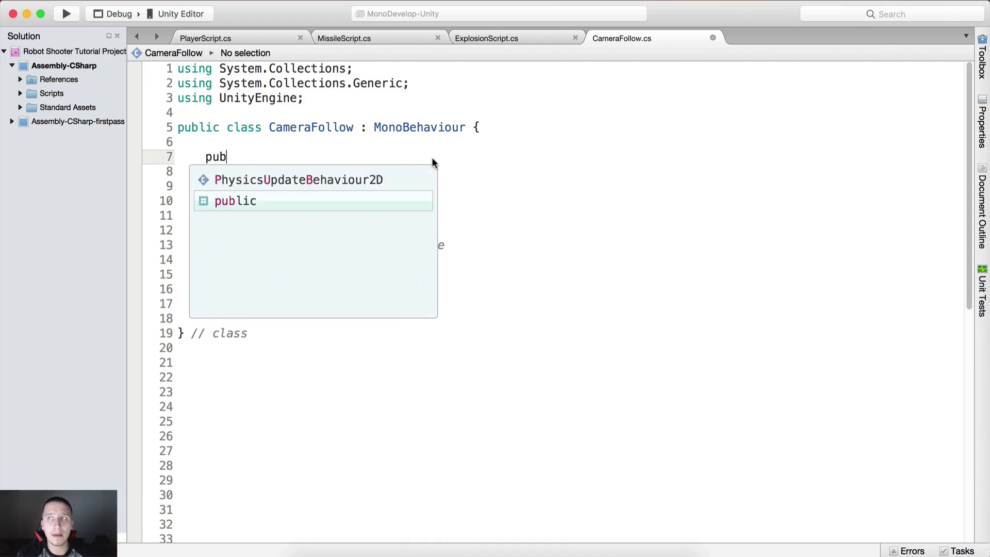
pyautogui.write('lic float fo')
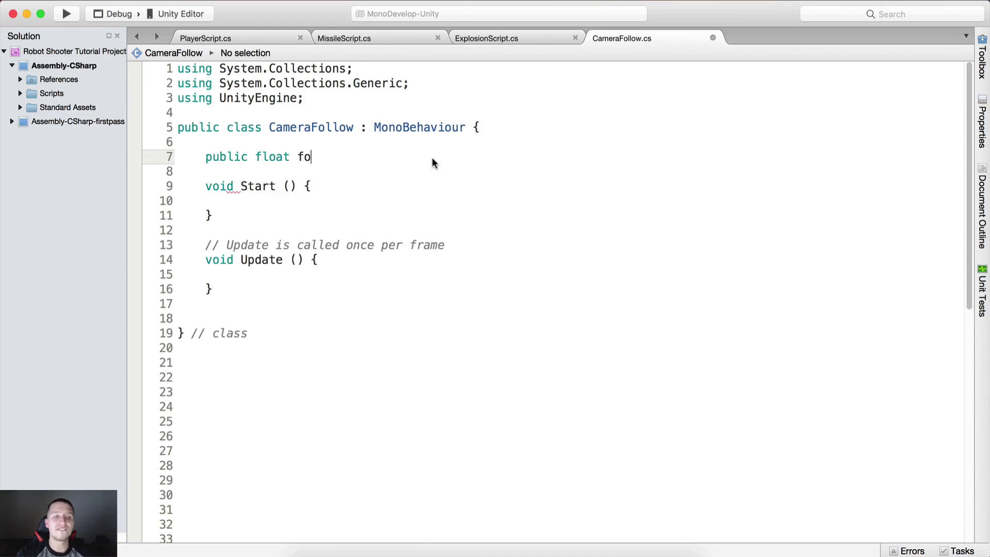
pyautogui.write('llowSpeed = 20')
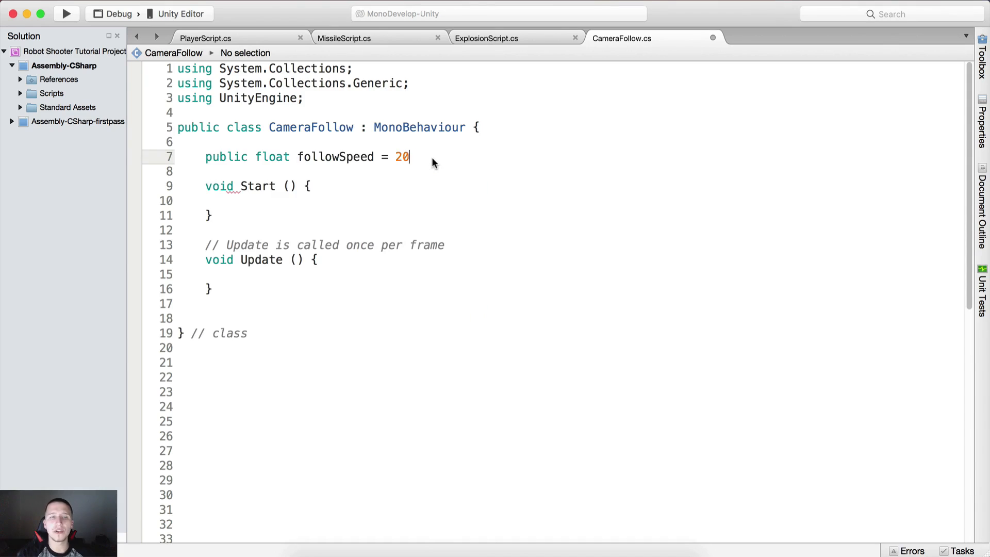
pyautogui.write('f;')
pyautogui.click(570, 171)
pyautogui.write('private Transform pla')
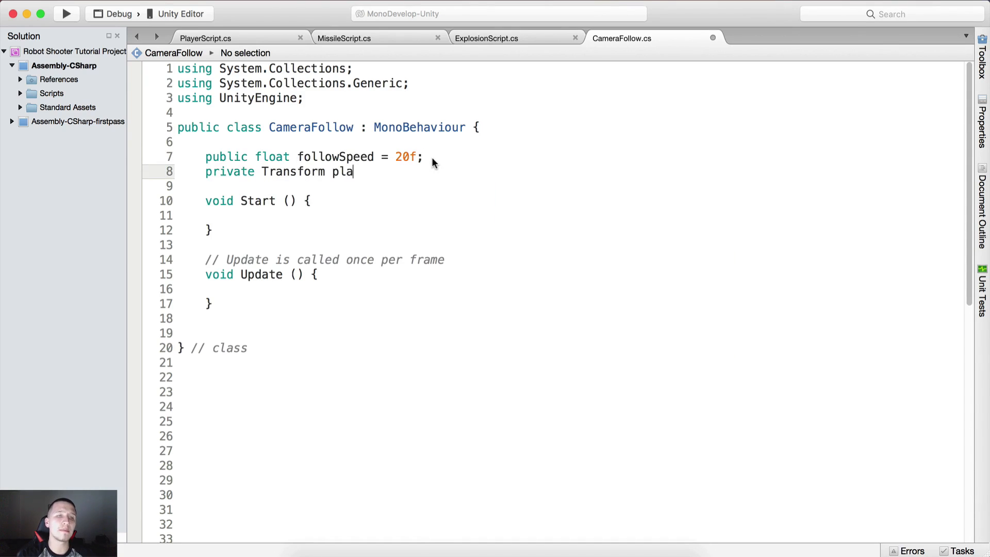
pyautogui.write('yerTarget;')
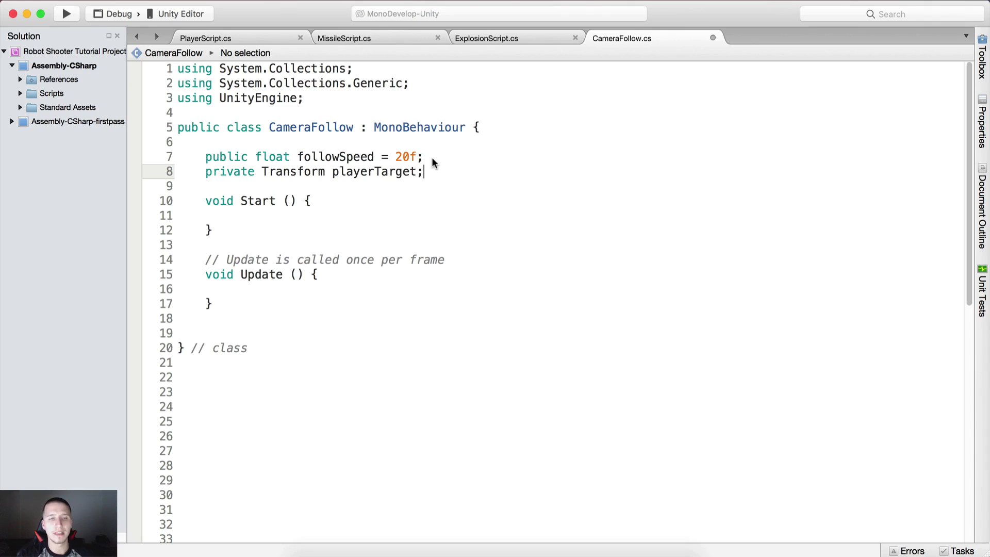
# Rename Start to Awake and set playerTarget to GameObject.Find("Robot").transform.
pyautogui.write('Awake')
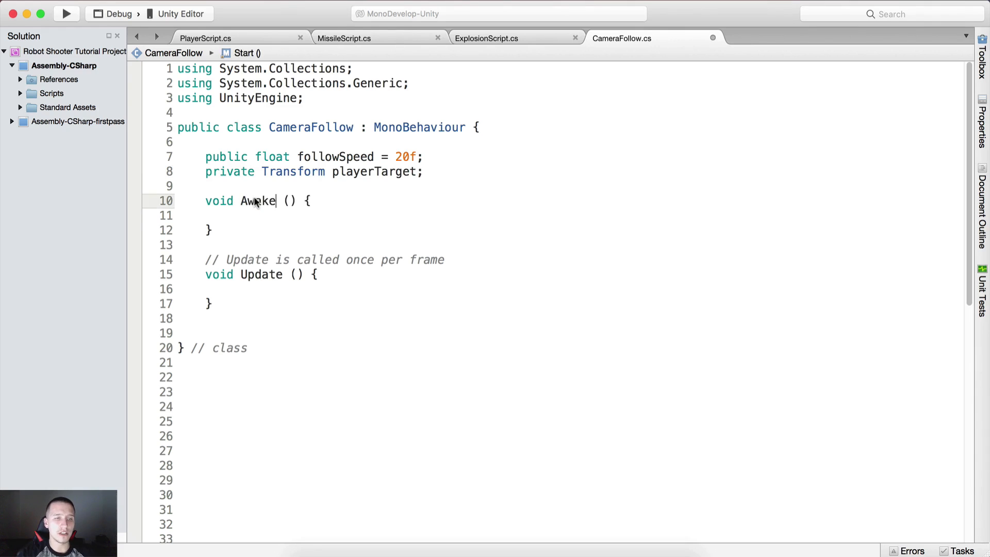
pyautogui.write('playert')
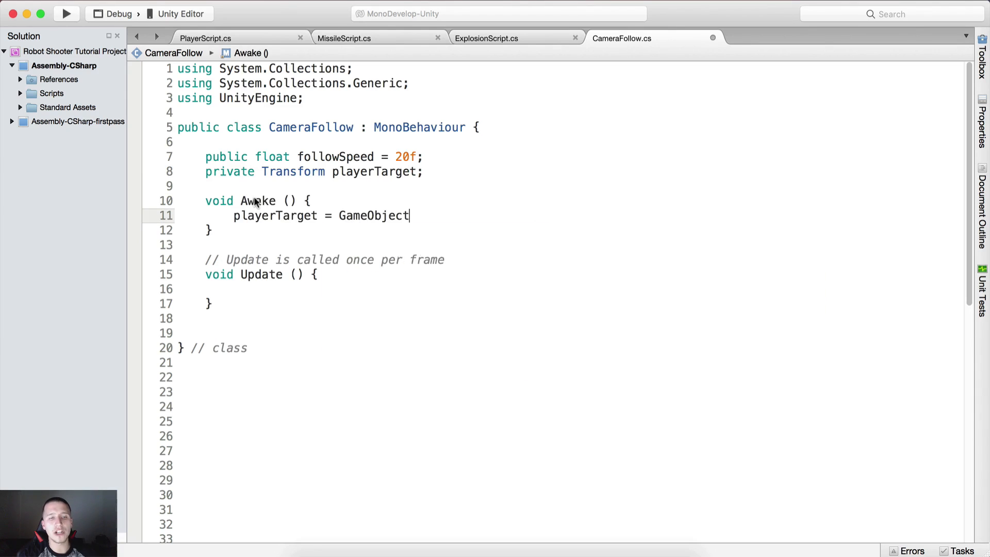
pyautogui.write('.Find')
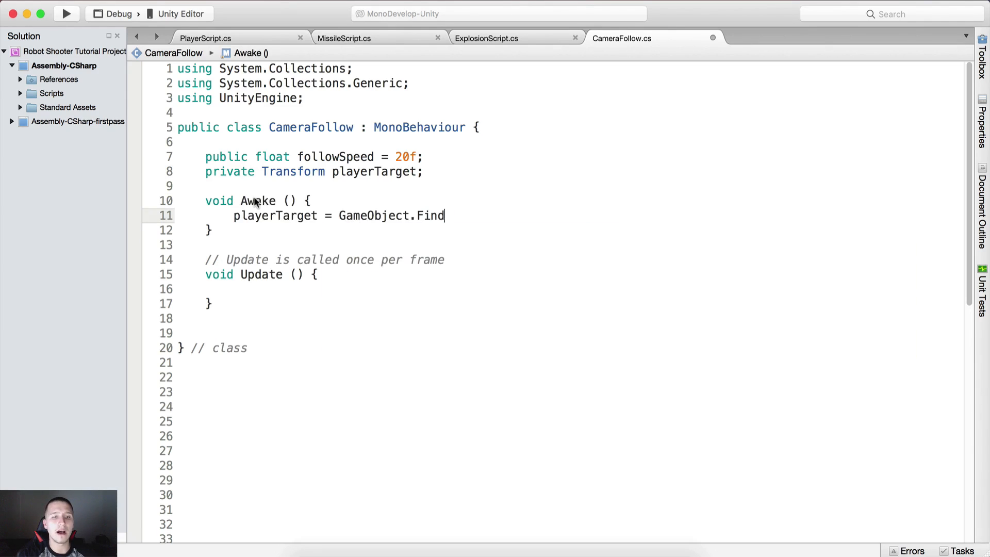
pyautogui.write('("Ro')
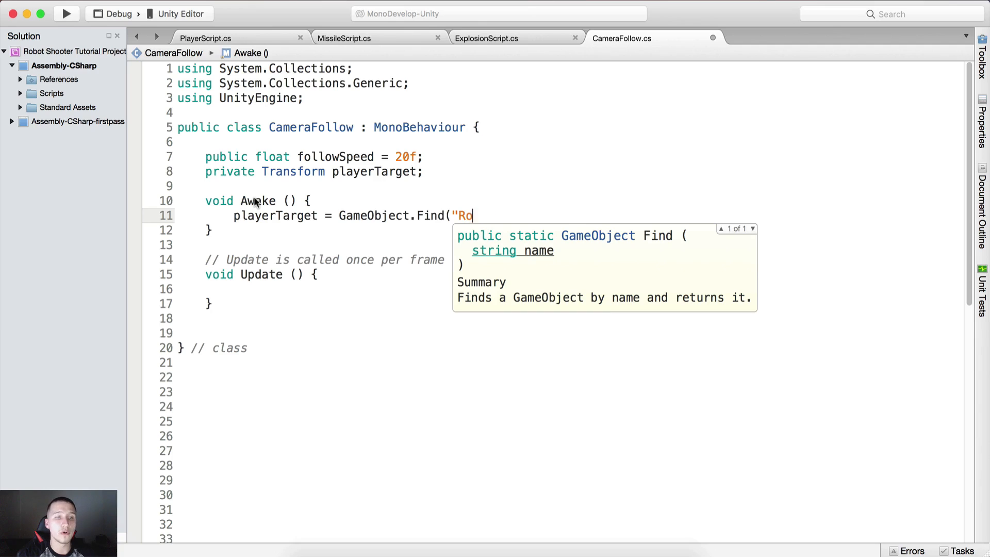
pyautogui.write('bot").transform;')
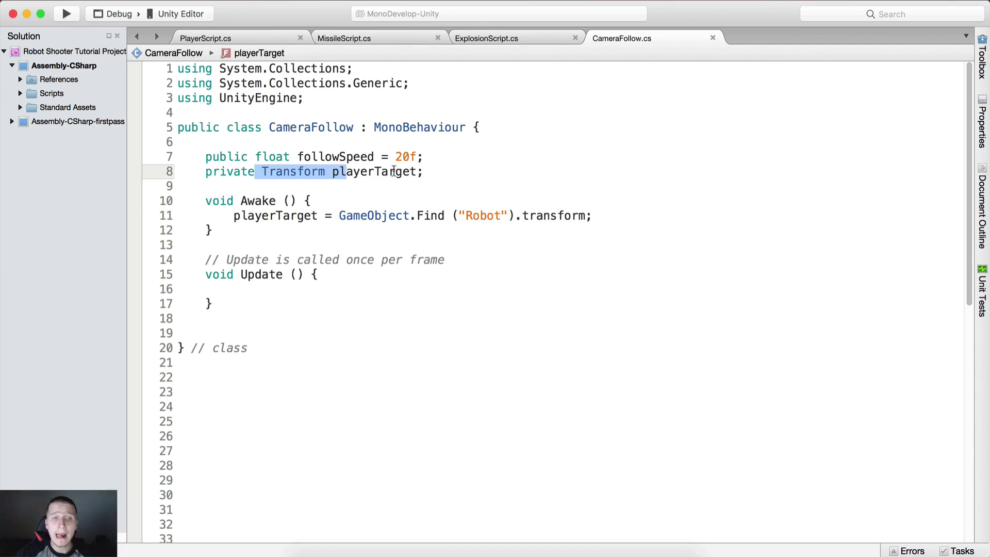
pyautogui.moveTo(555, 216)
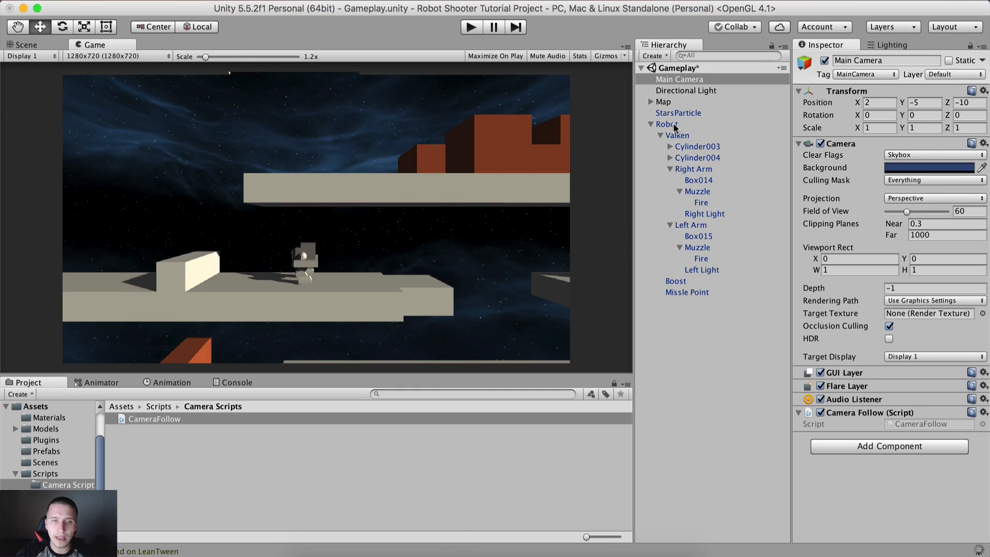
pyautogui.click(667, 124)
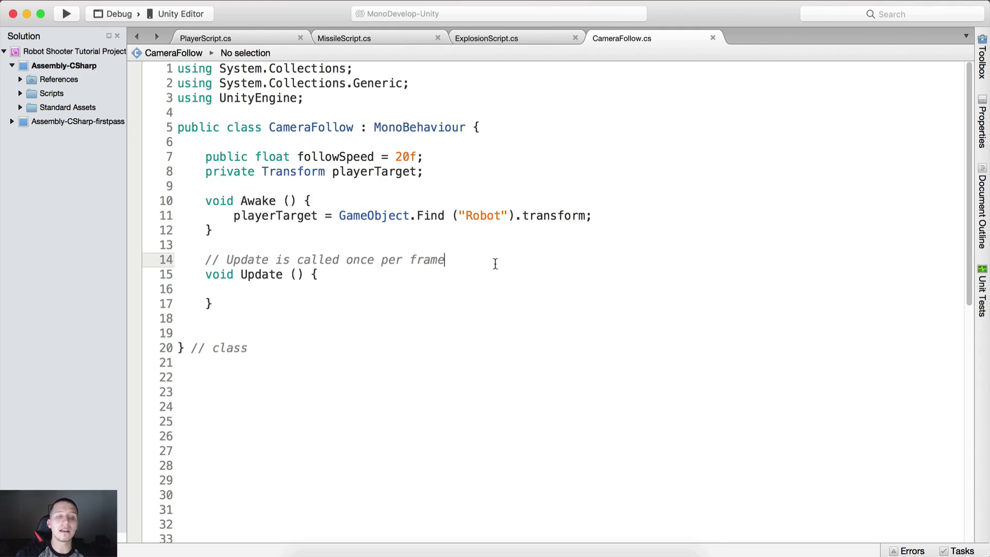
# In Update, add an if (playerTarget) block replacing the comment line.
pyautogui.press('Backspace')
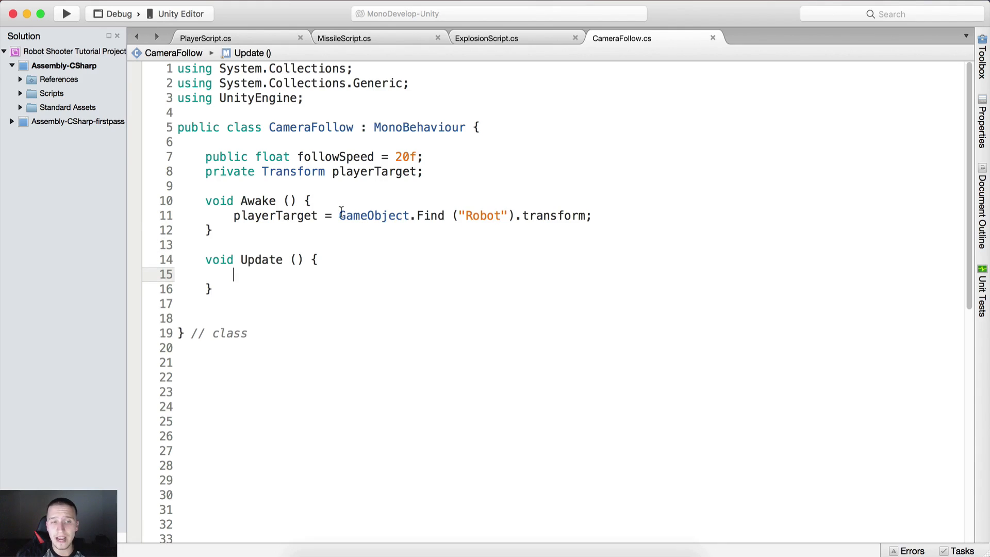
pyautogui.moveTo(339, 216); pyautogui.dragTo(515, 216)
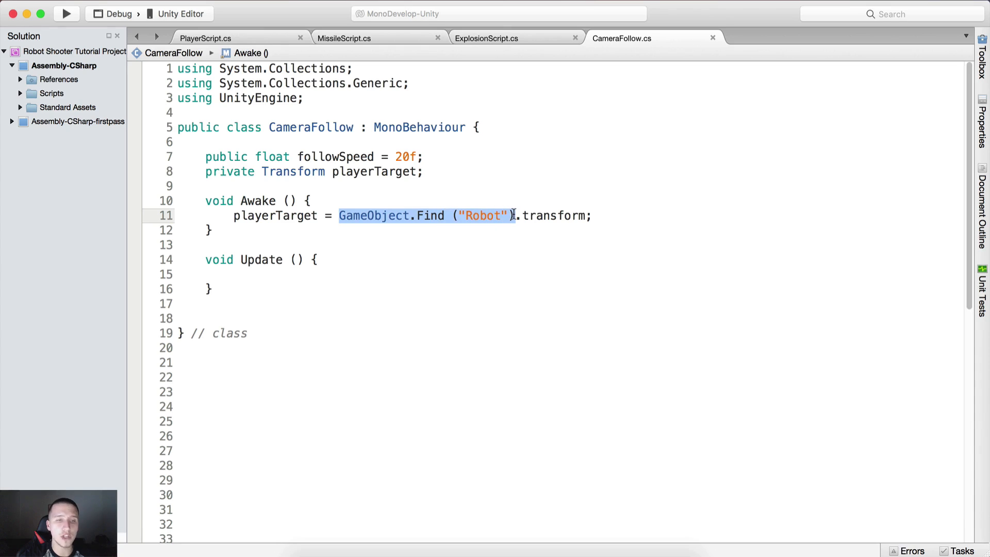
pyautogui.doubleClick(554, 216)
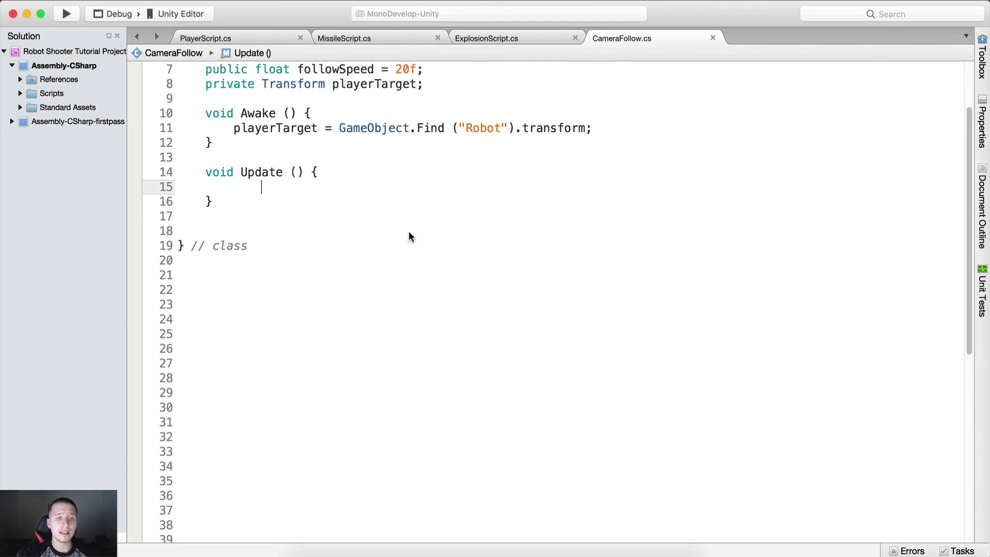
pyautogui.write('if')
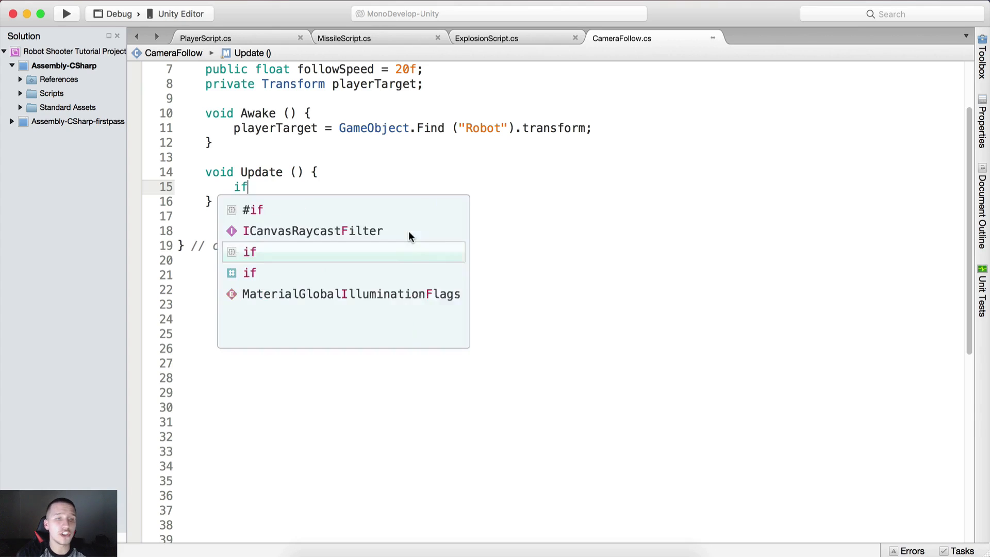
pyautogui.write('(')
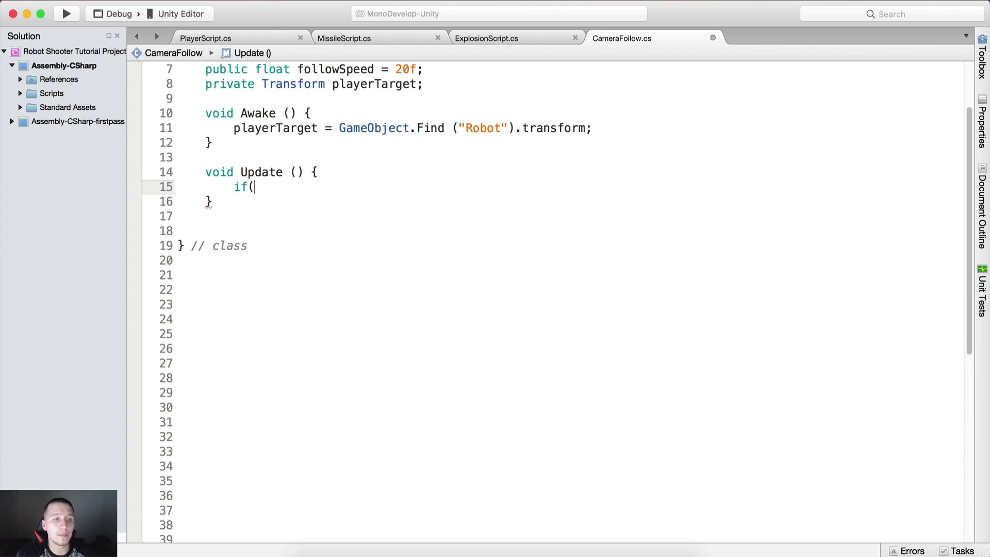
pyautogui.write('playerTarget) {')
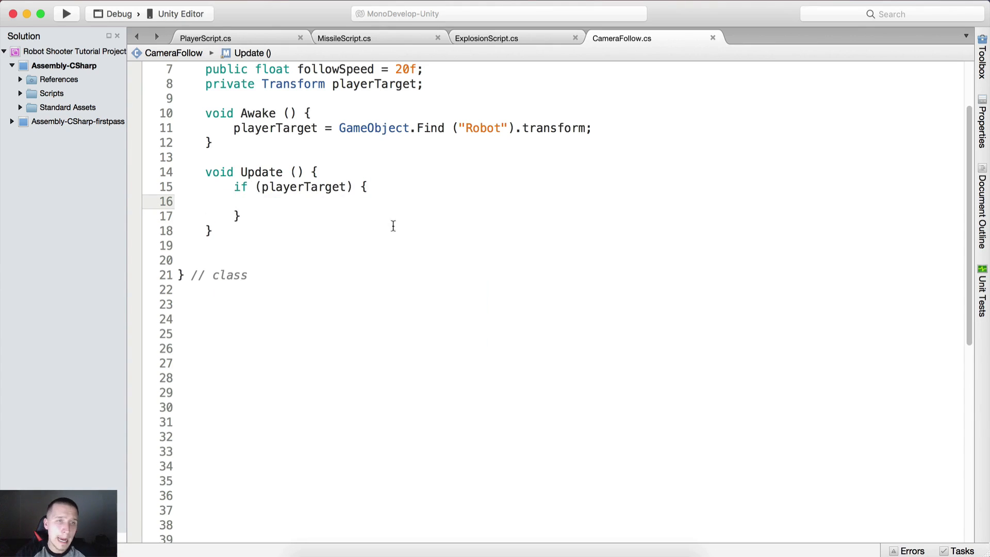
pyautogui.moveTo(258, 187); pyautogui.dragTo(262, 201)
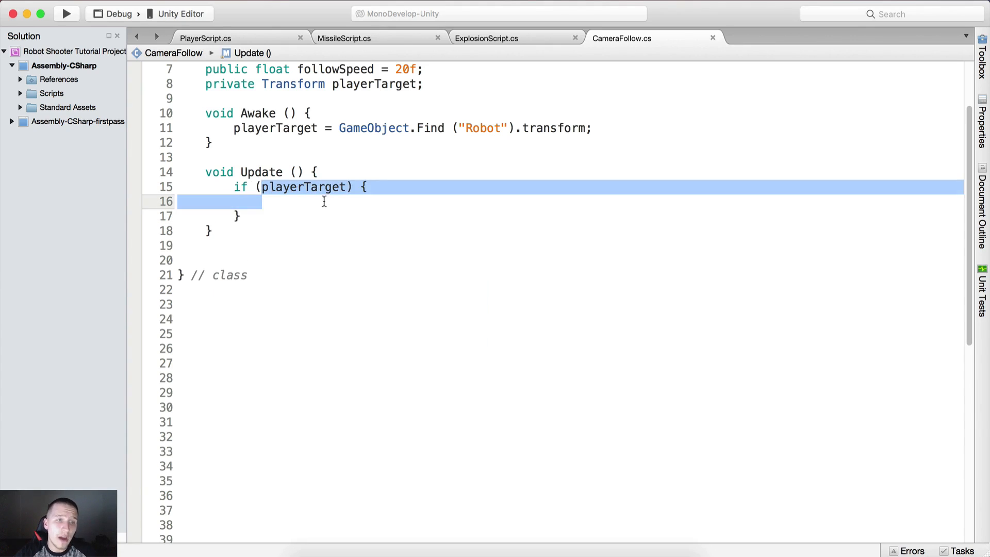
pyautogui.click(259, 201)
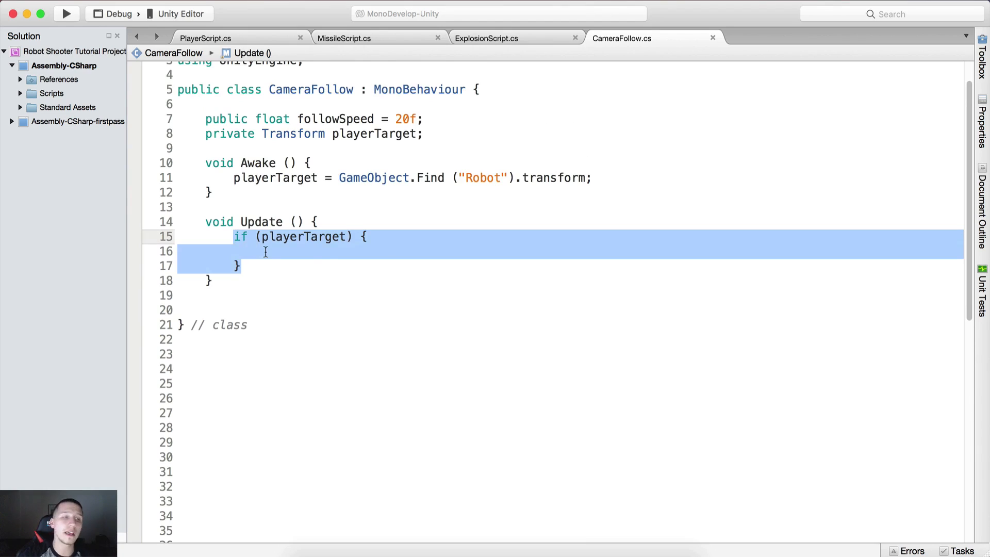
pyautogui.click(262, 250)
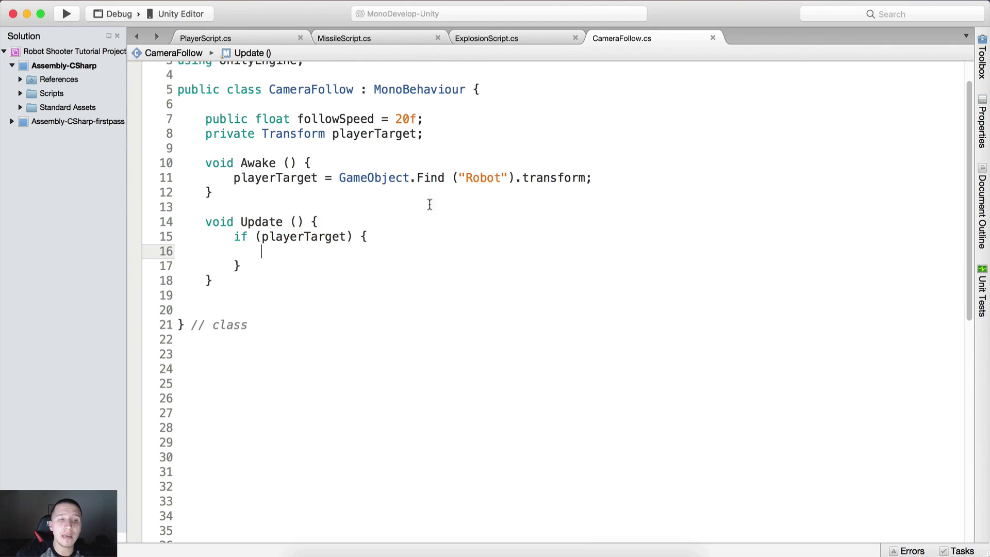
pyautogui.moveTo(357, 236)
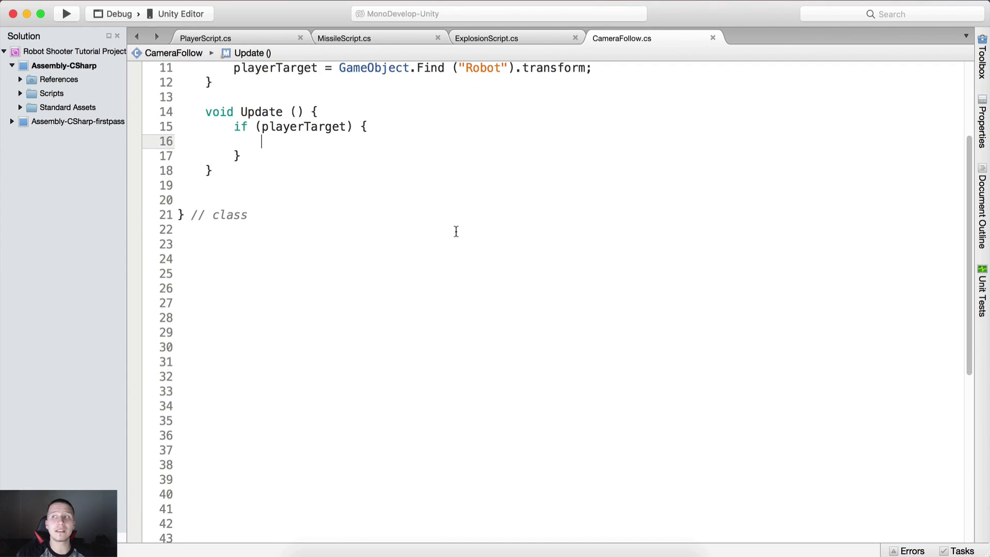
# Store the camera's position as Vector3 start = transform.position.
pyautogui.write('Vector3')
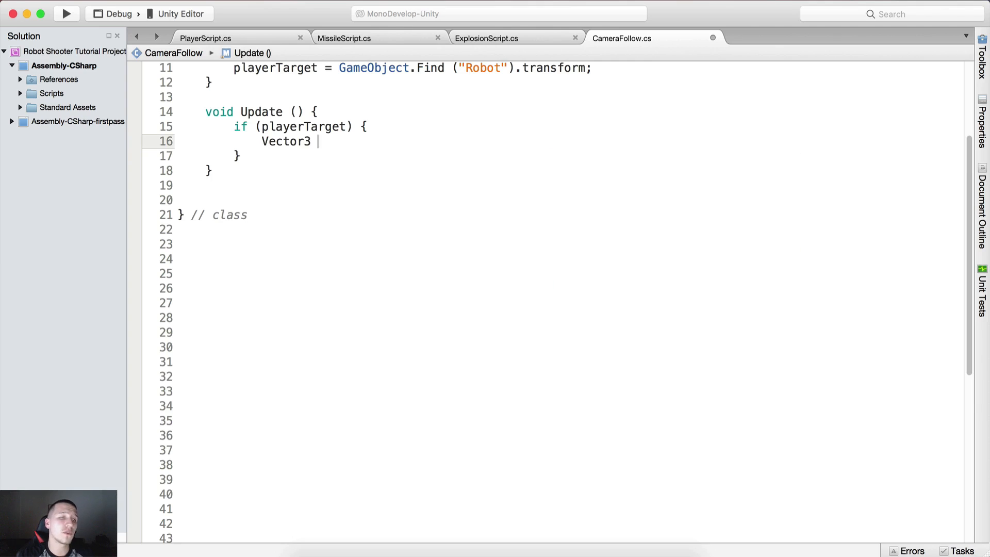
pyautogui.write('start =')
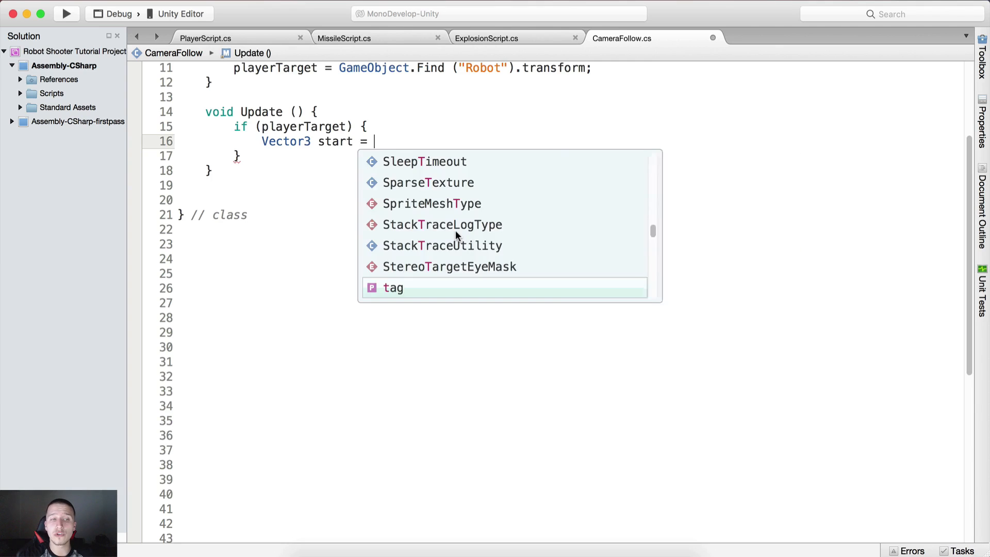
pyautogui.write('transform.position;')
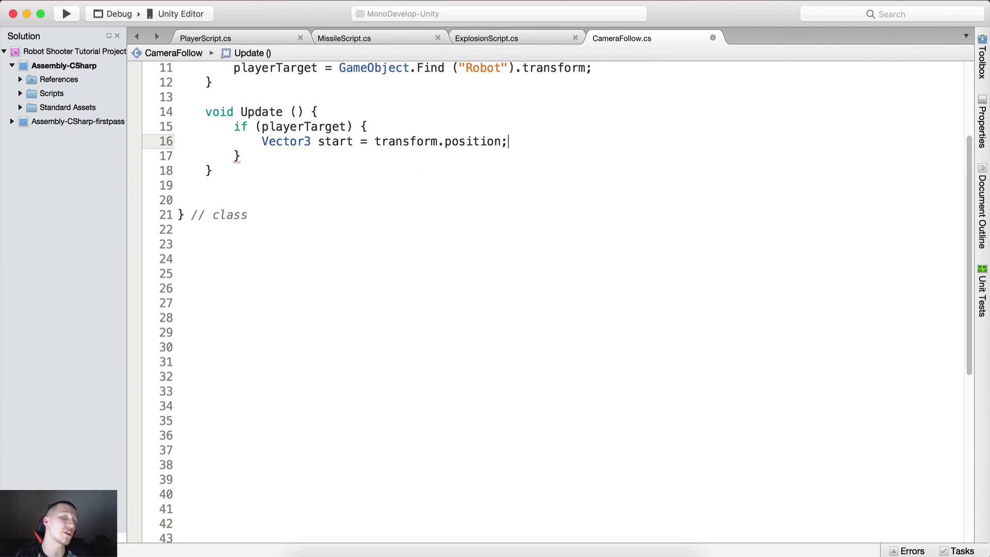
pyautogui.press('Return')
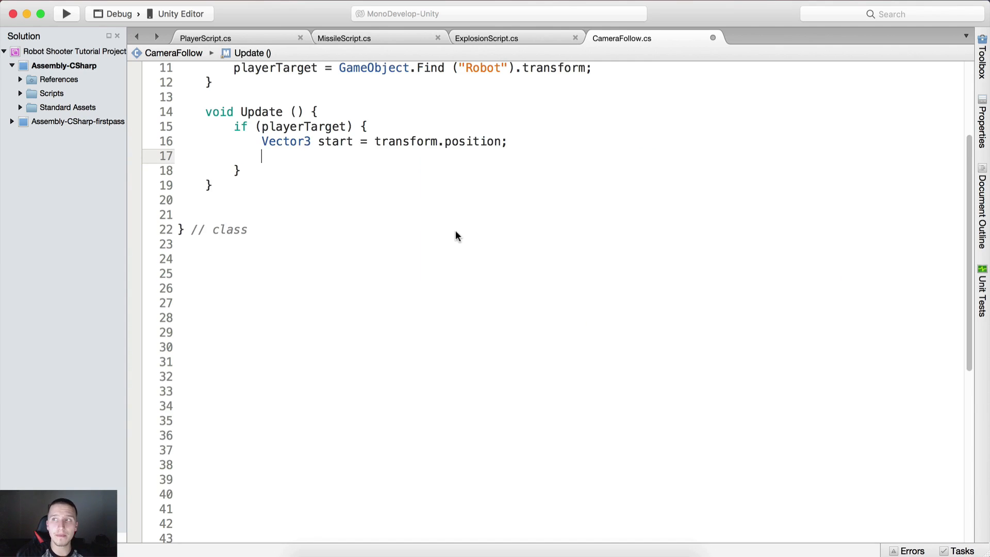
# Build Vector3 pos from playerTarget's position with y raised by 3f.
pyautogui.write('Vector3 -p')
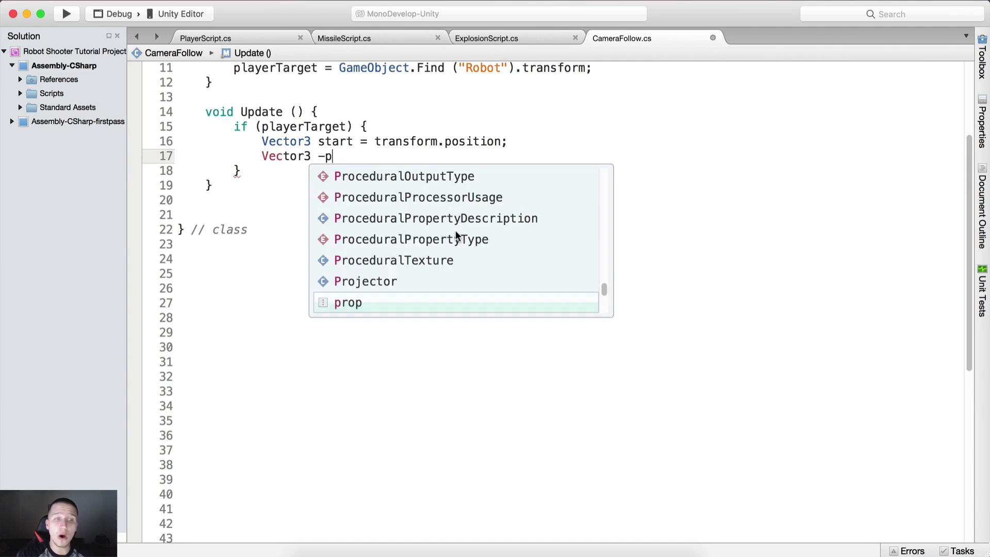
pyautogui.write('pos =')
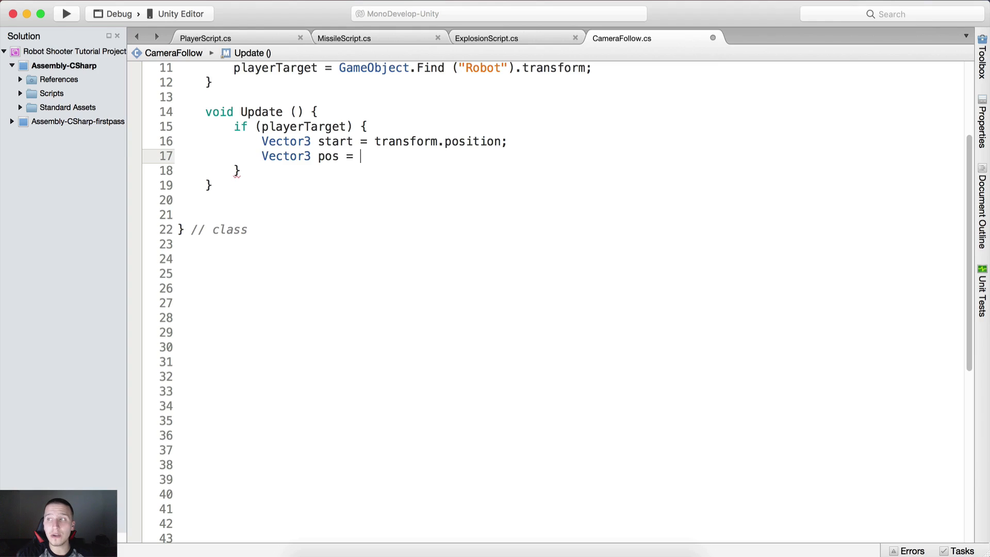
pyautogui.write('new Vector3()')
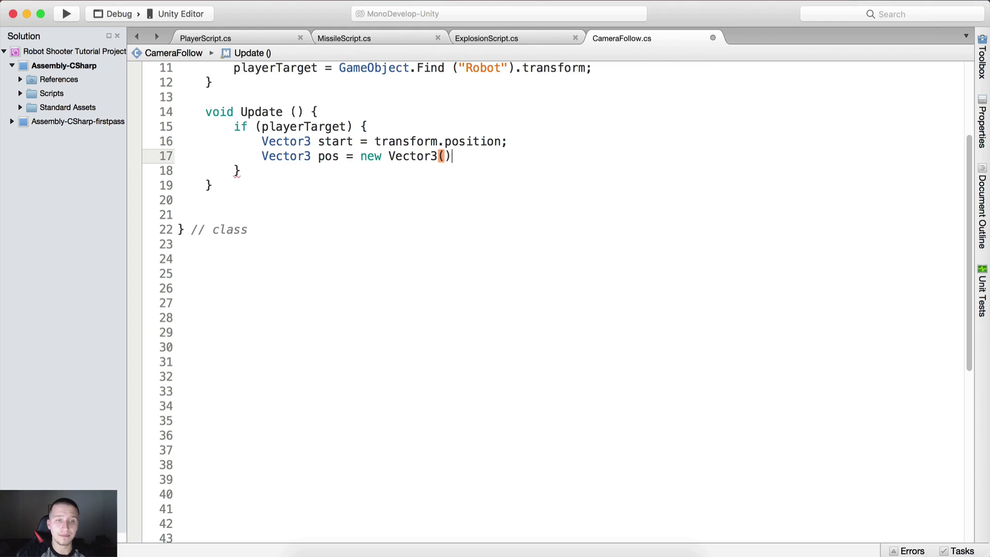
pyautogui.write('playerTarget.')
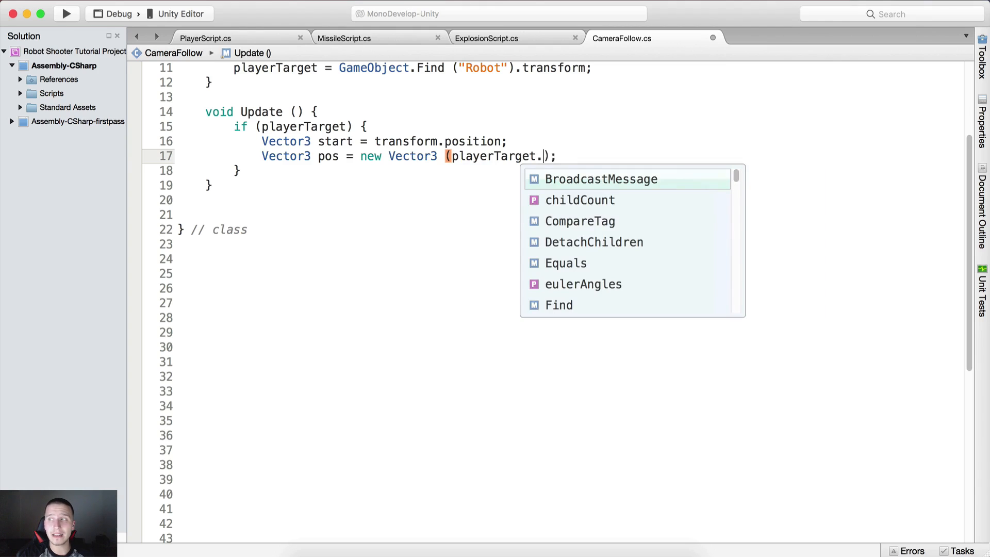
pyautogui.write('position.x,')
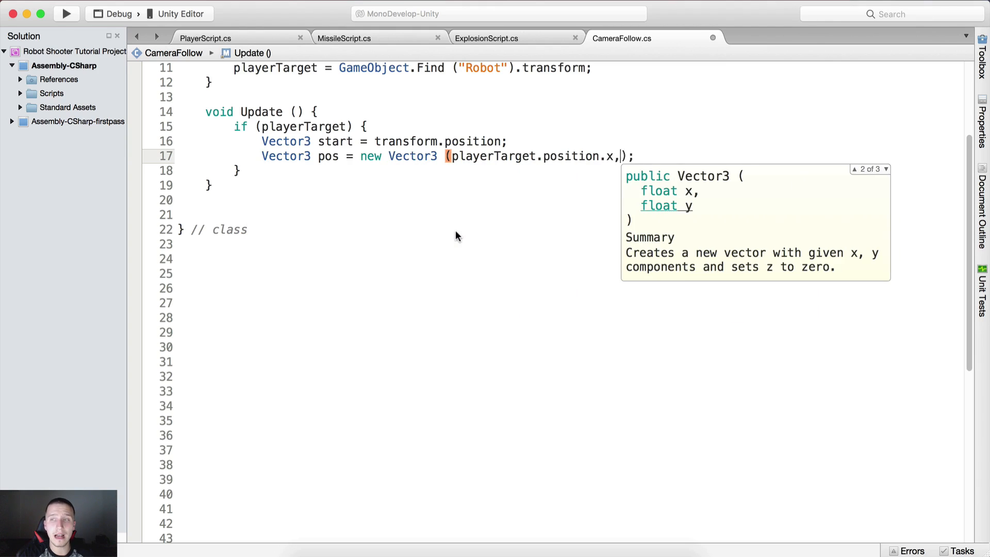
pyautogui.write('playerTarget')
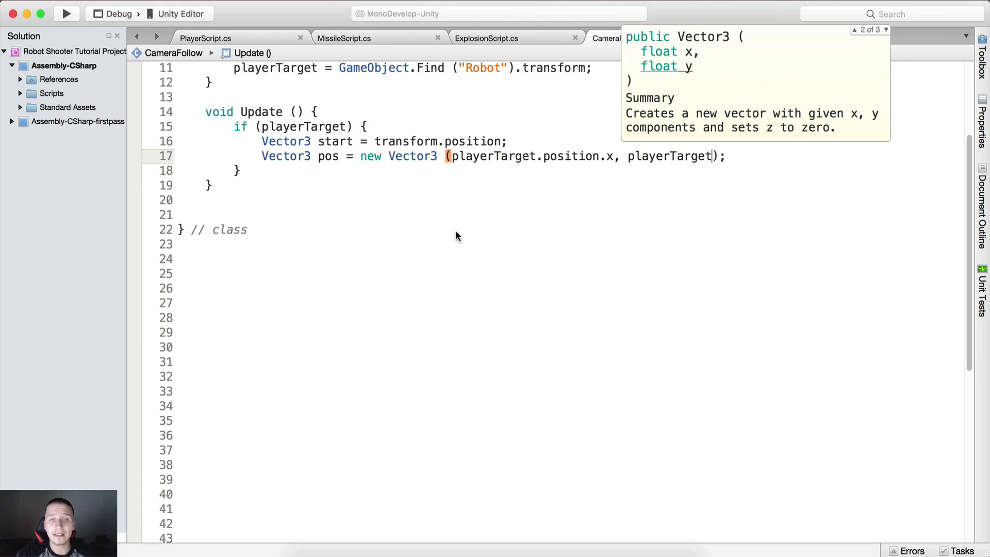
pyautogui.write('.position.y')
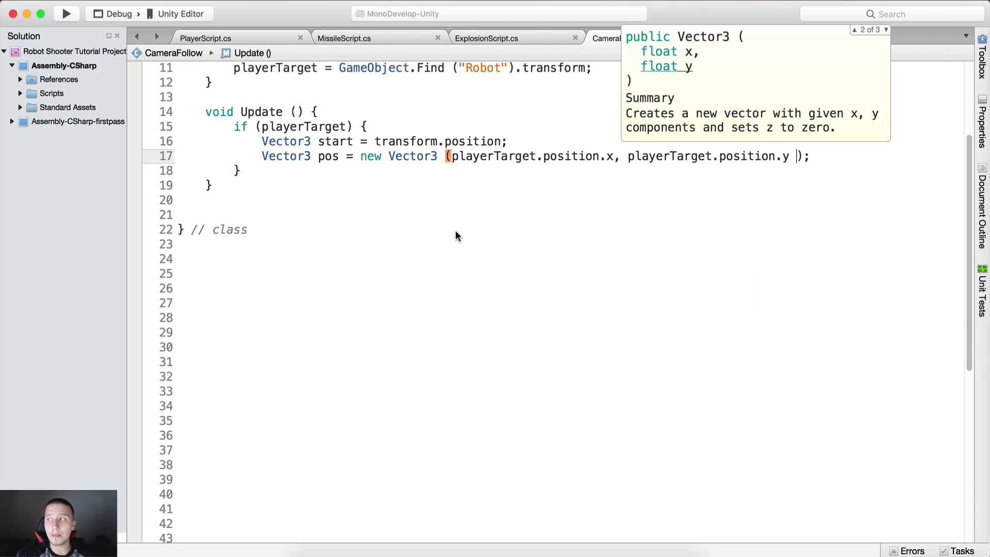
pyautogui.write('+ 3f,')
pyautogui.write('playerTarget.position.z);')
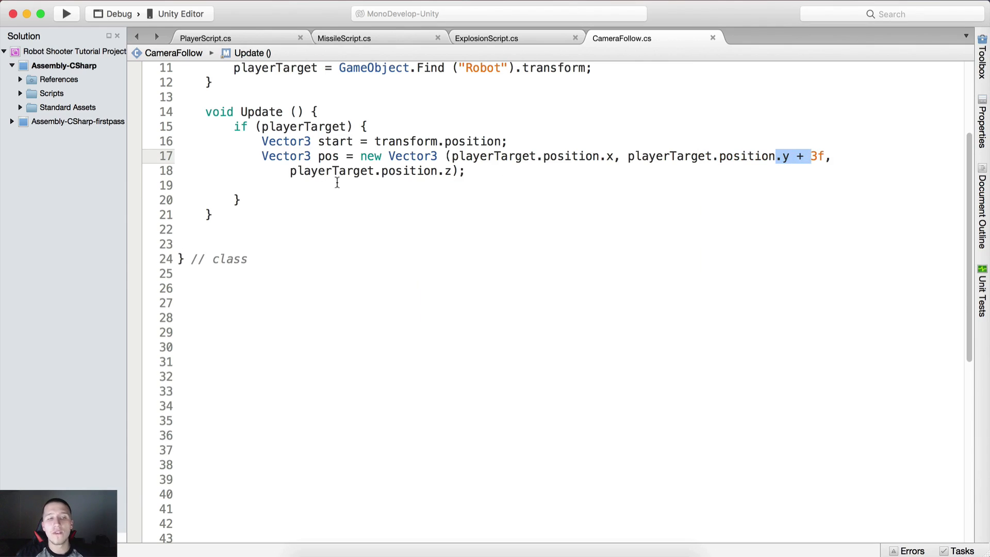
# Add Vector3 end = Vector3.MoveTowards(start, pos, followSpeed * Time.deltaTime).
pyautogui.press('enter')
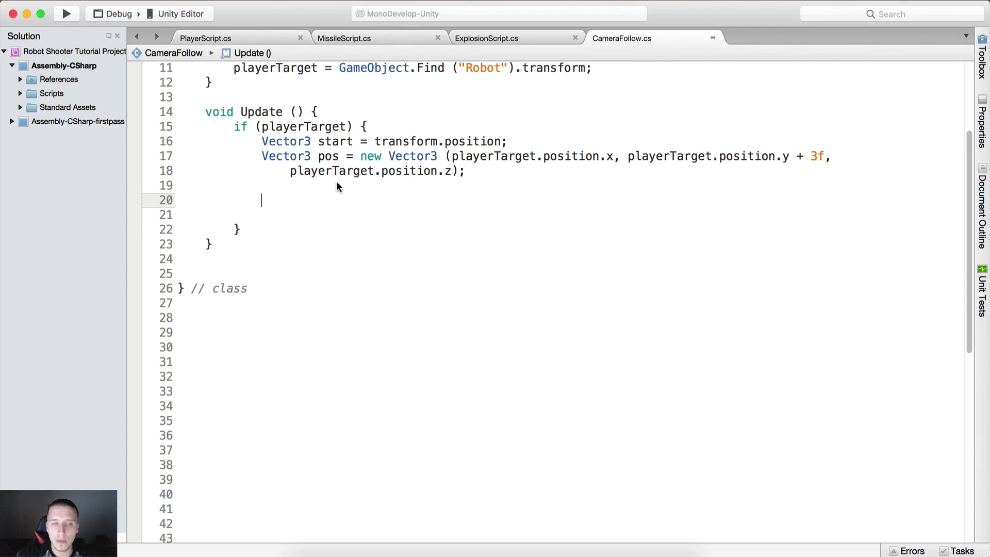
pyautogui.write('Vec')
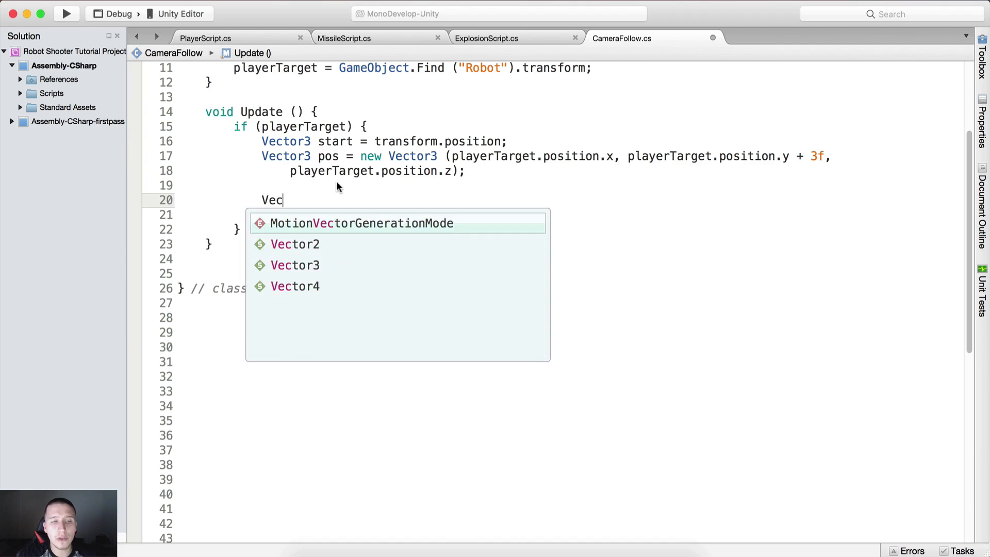
pyautogui.write('tor3 end =')
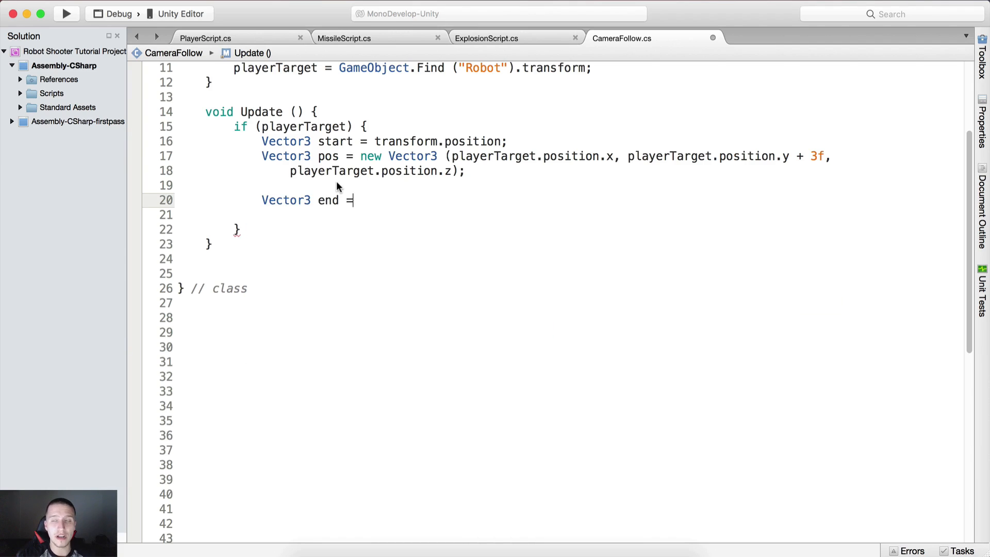
pyautogui.write('Vector3.moveto')
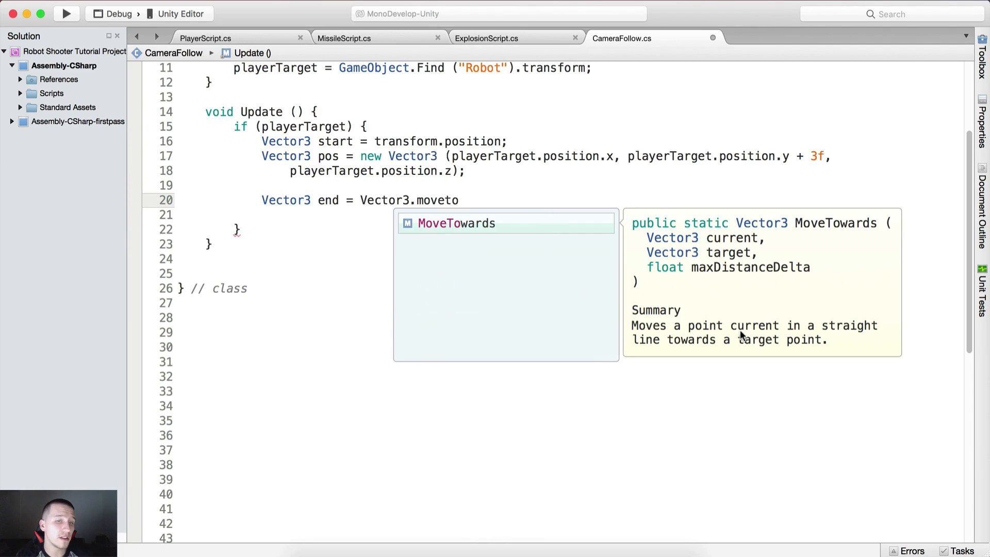
pyautogui.moveTo(820, 328)
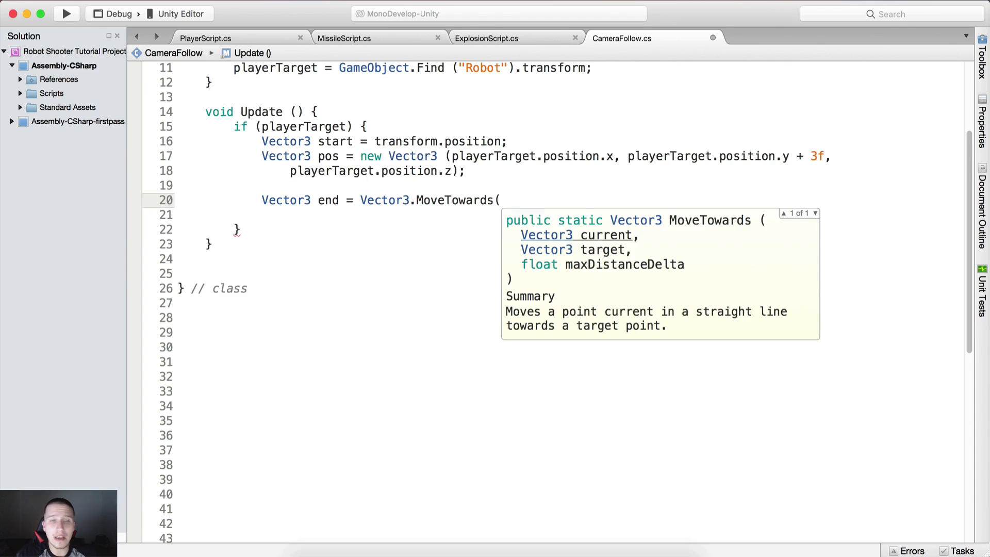
pyautogui.write('start,')
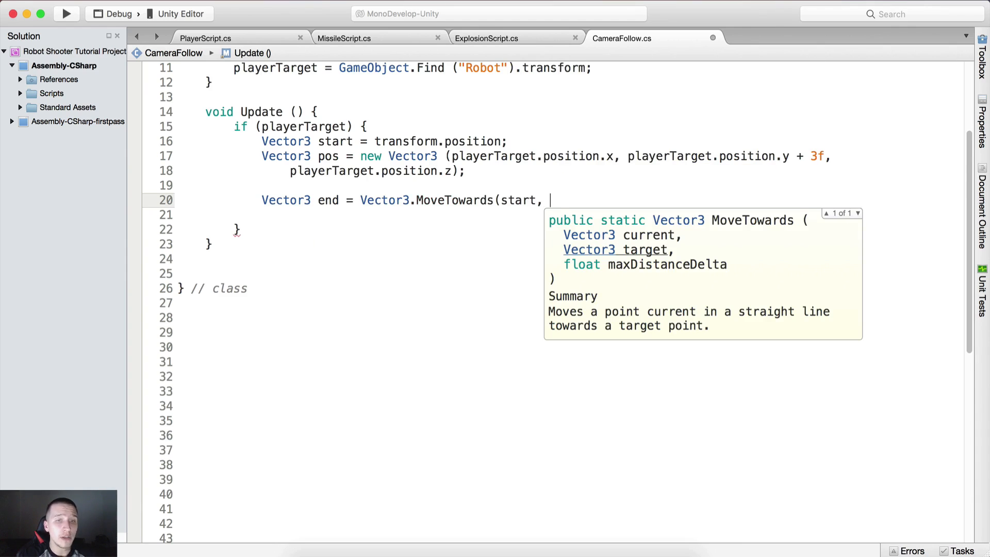
pyautogui.write('pos,')
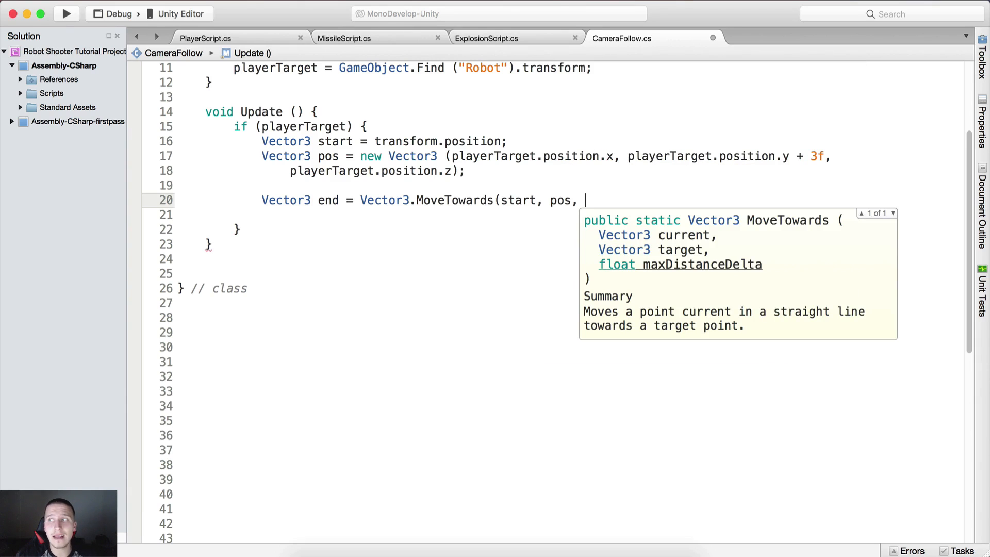
pyautogui.write('foll')
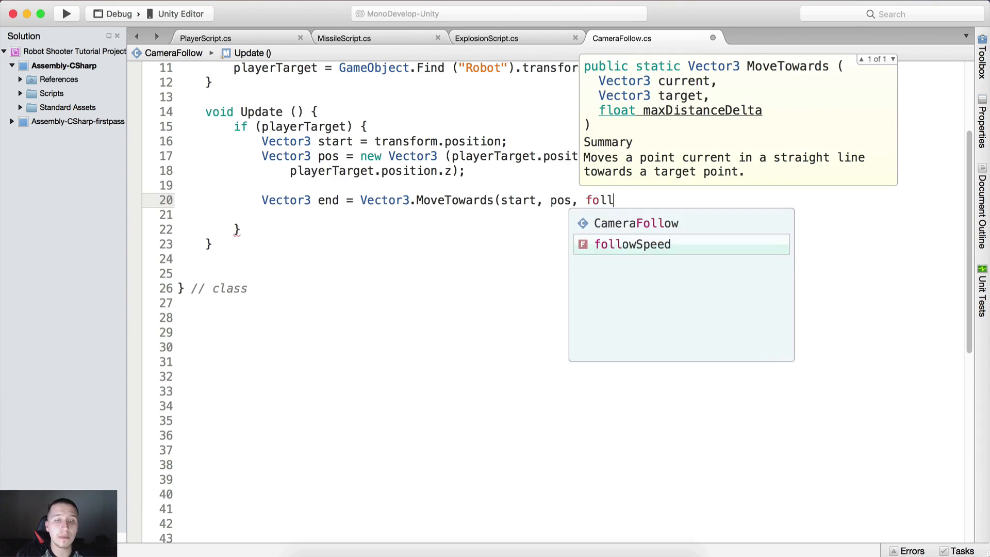
pyautogui.write('owSpeed * Time.')
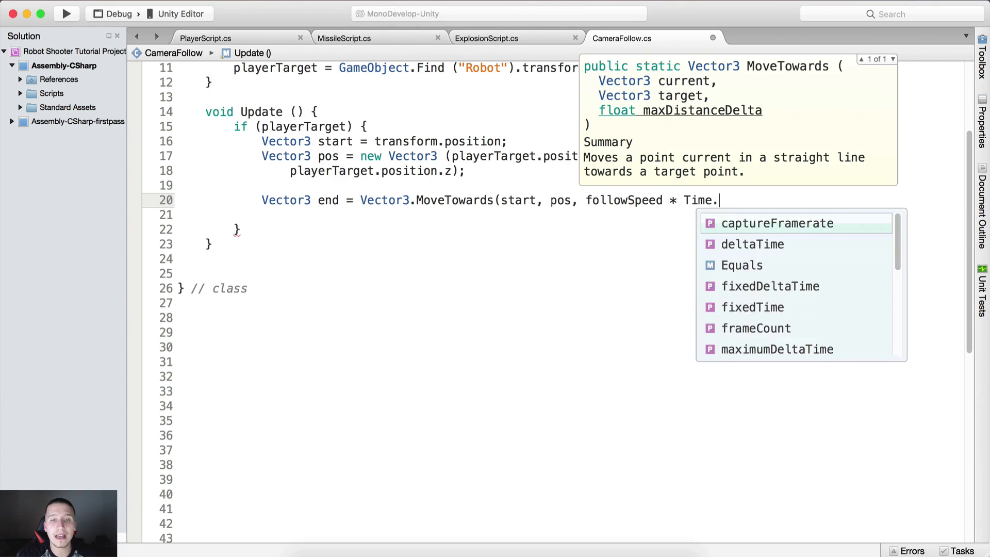
pyautogui.write('deltaTime);')
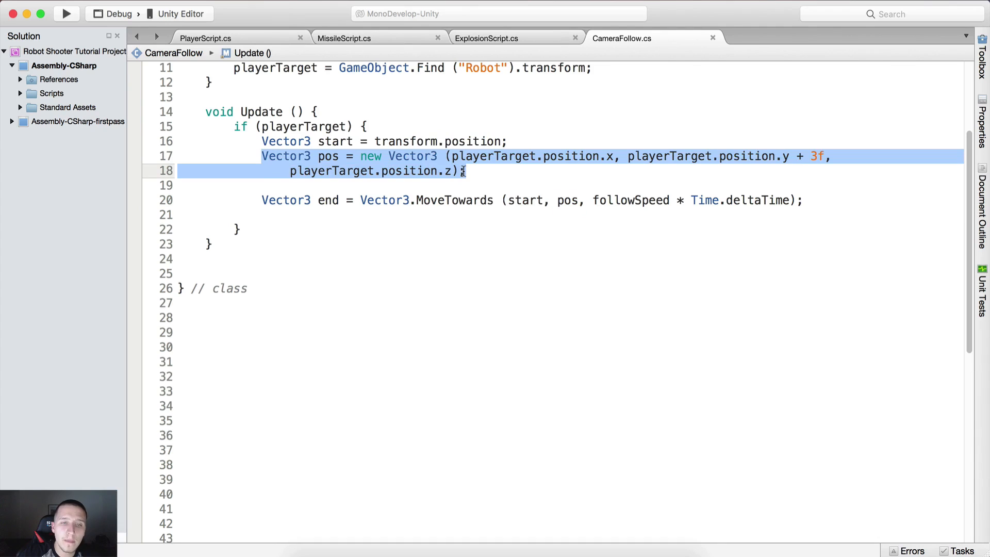
# Add end.z = start.z and transform.position = end, removing the blank line between them.
pyautogui.moveTo(598, 200); pyautogui.dragTo(790, 200)
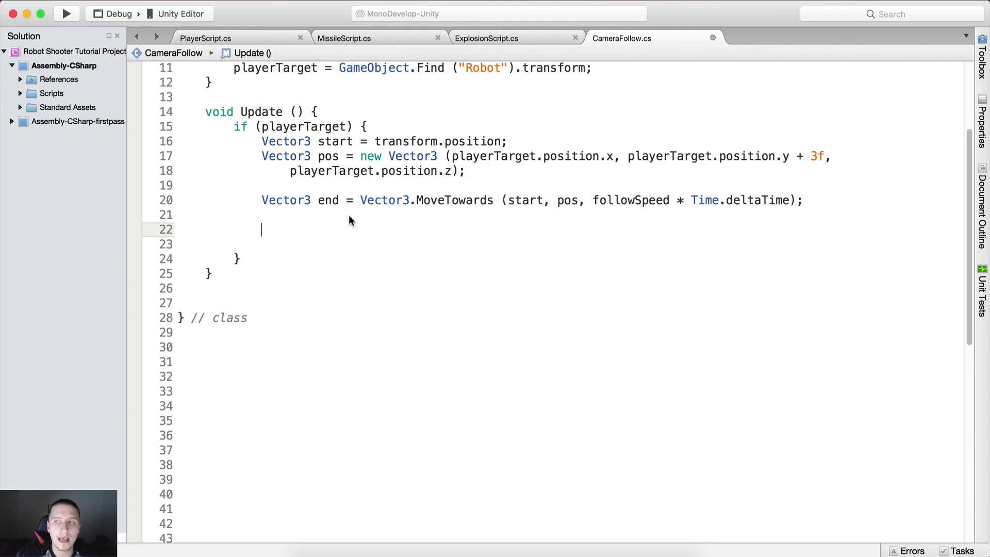
pyautogui.write('end')
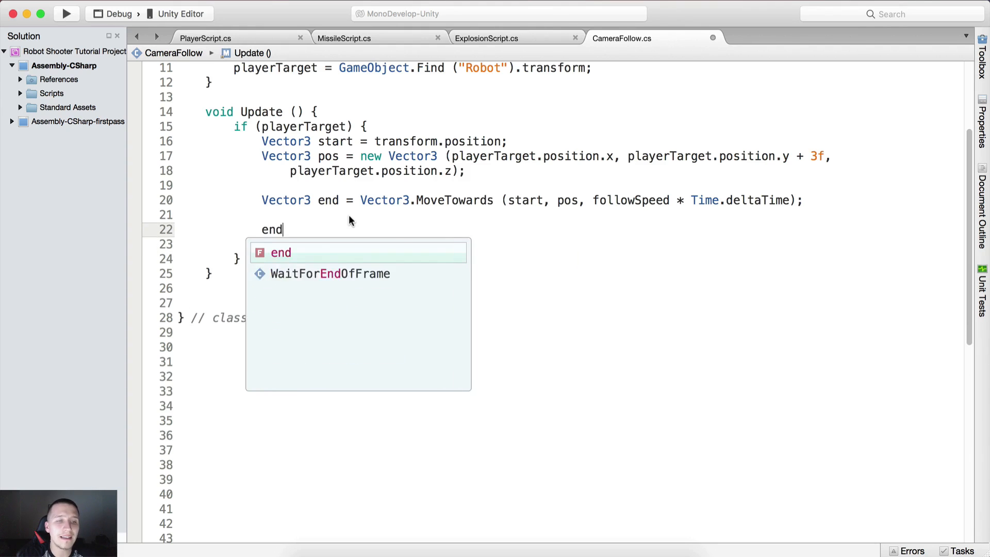
pyautogui.write('.z = star')
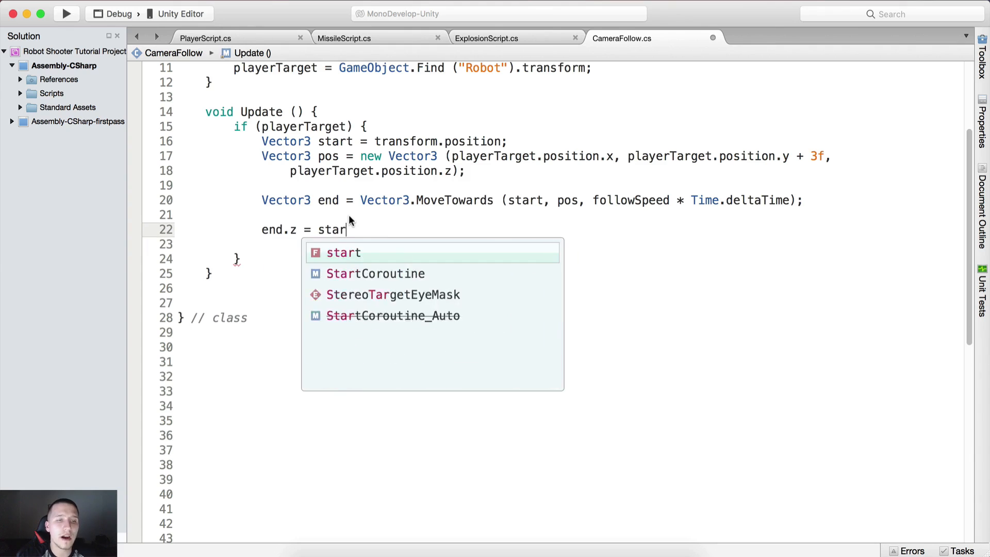
pyautogui.write('.z;')
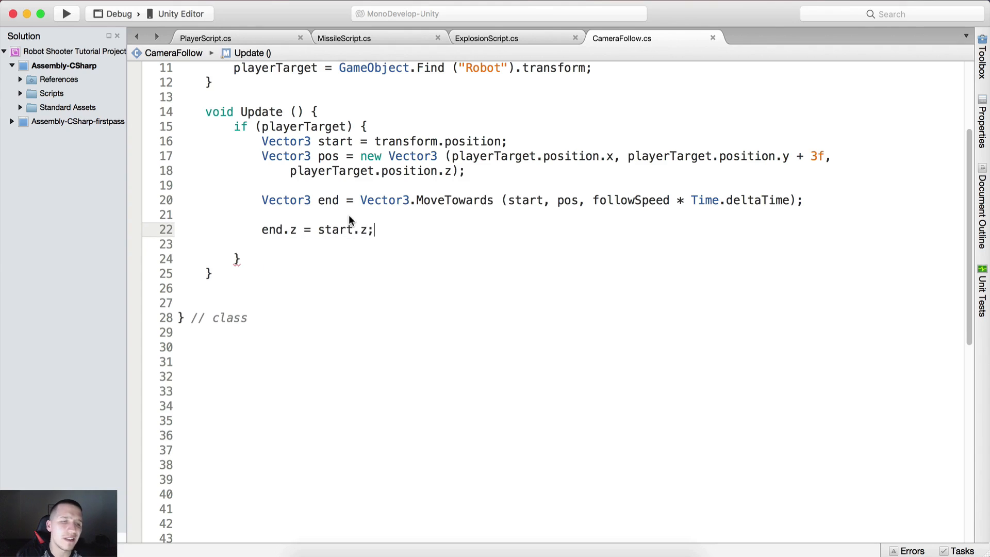
pyautogui.write('transform.')
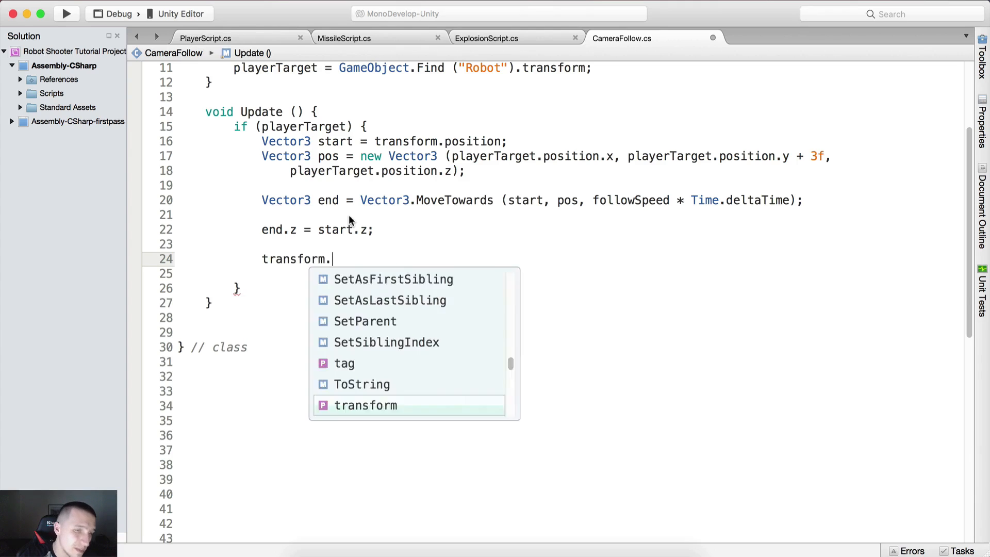
pyautogui.write('position = end;')
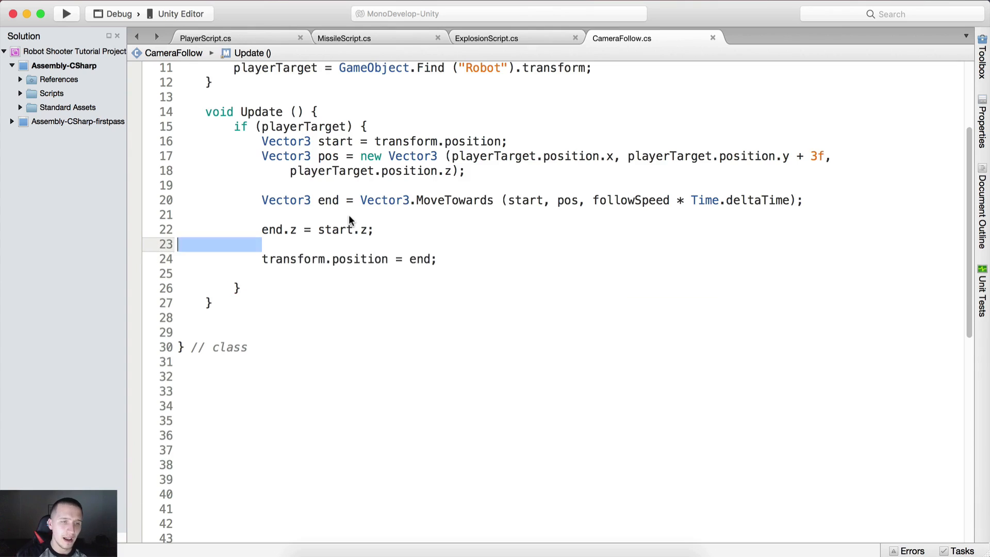
pyautogui.press('backspace')
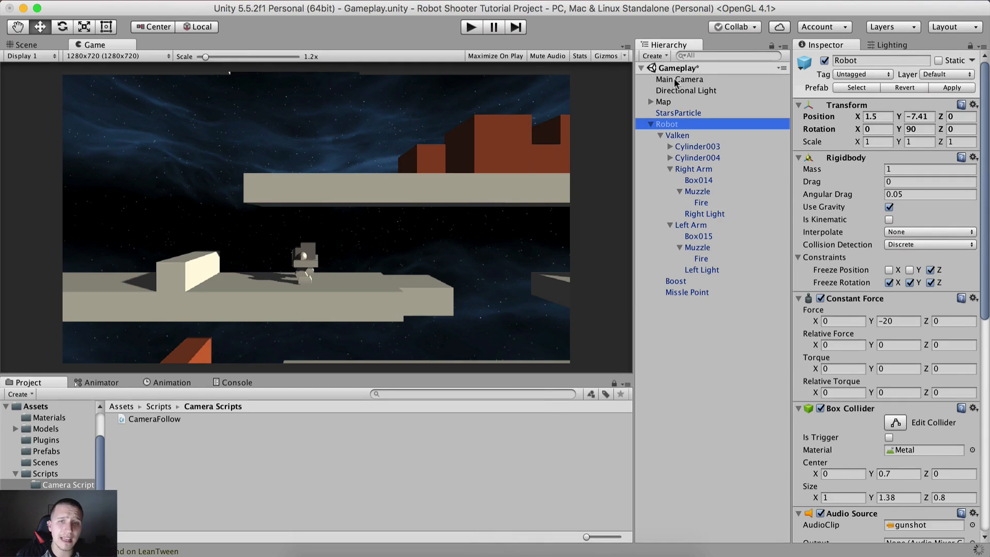
pyautogui.click(679, 79)
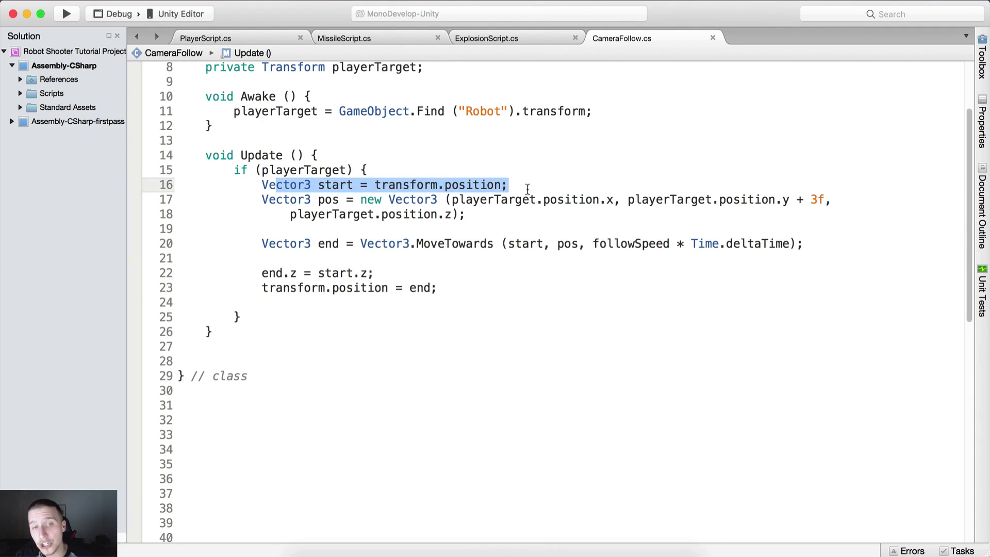
pyautogui.moveTo(410, 193)
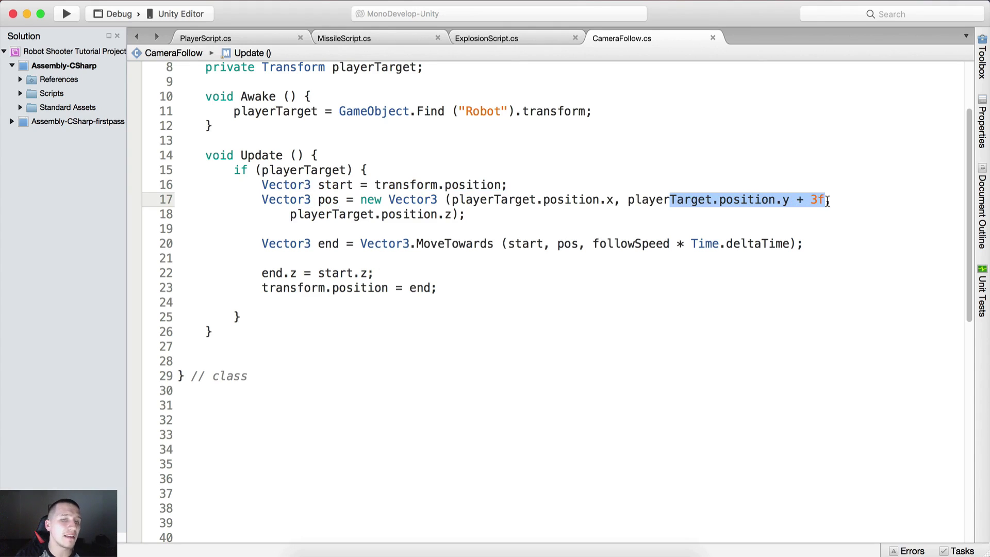
pyautogui.write(',')
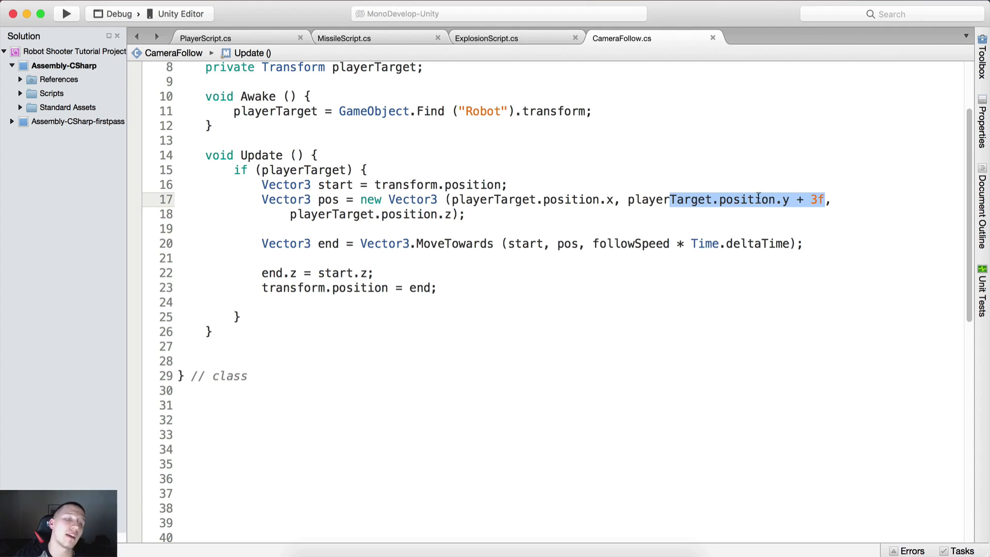
pyautogui.moveTo(292, 246)
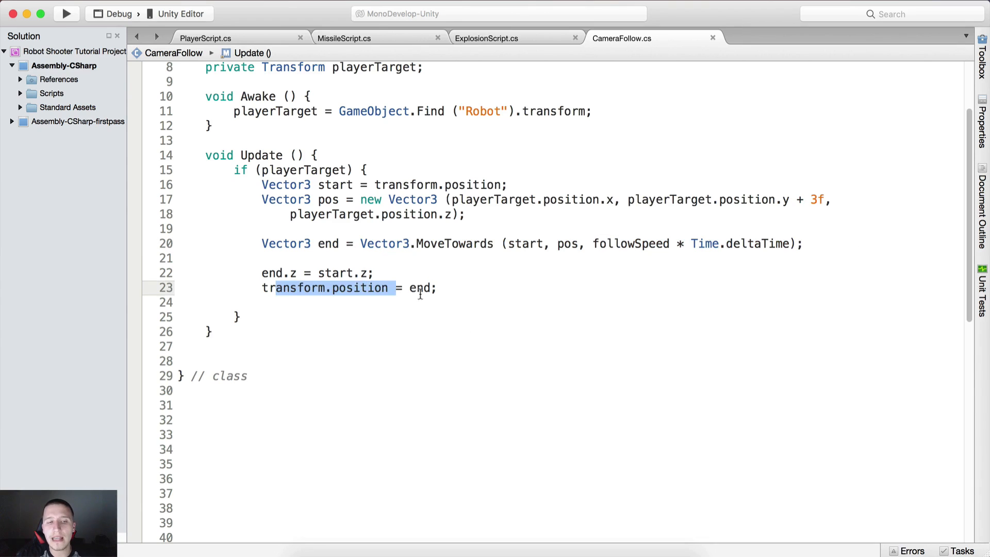
pyautogui.click(437, 288)
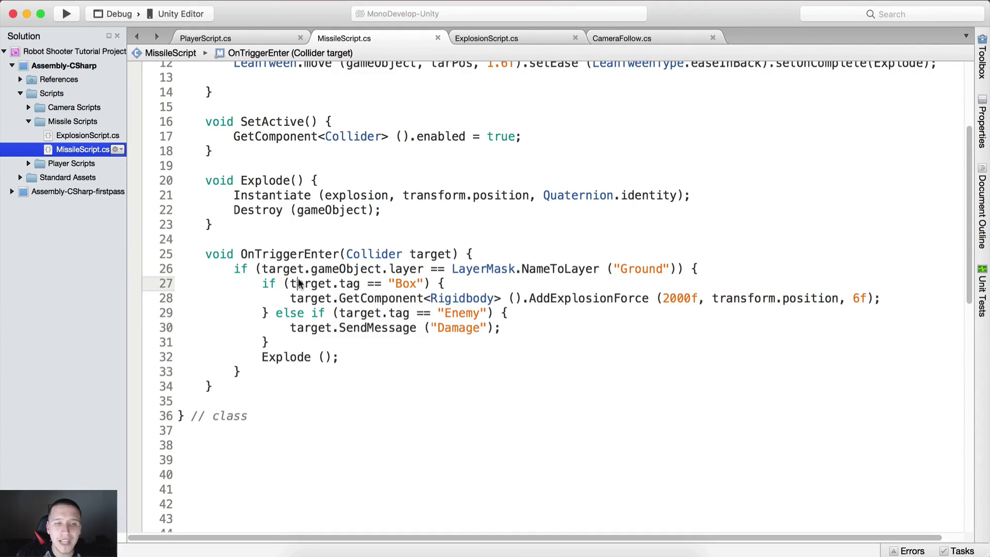
pyautogui.moveTo(292, 283); pyautogui.dragTo(417, 283)
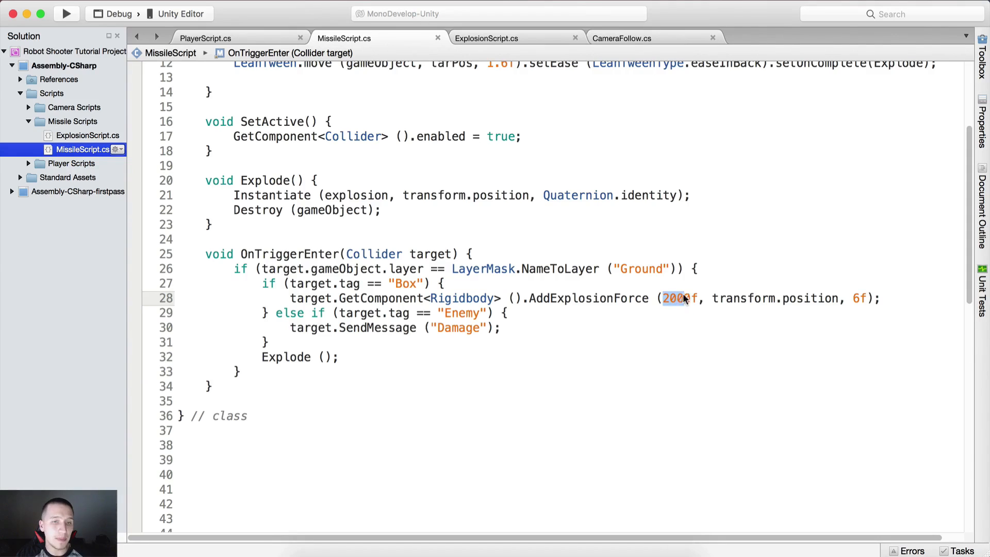
pyautogui.doubleClick(776, 298)
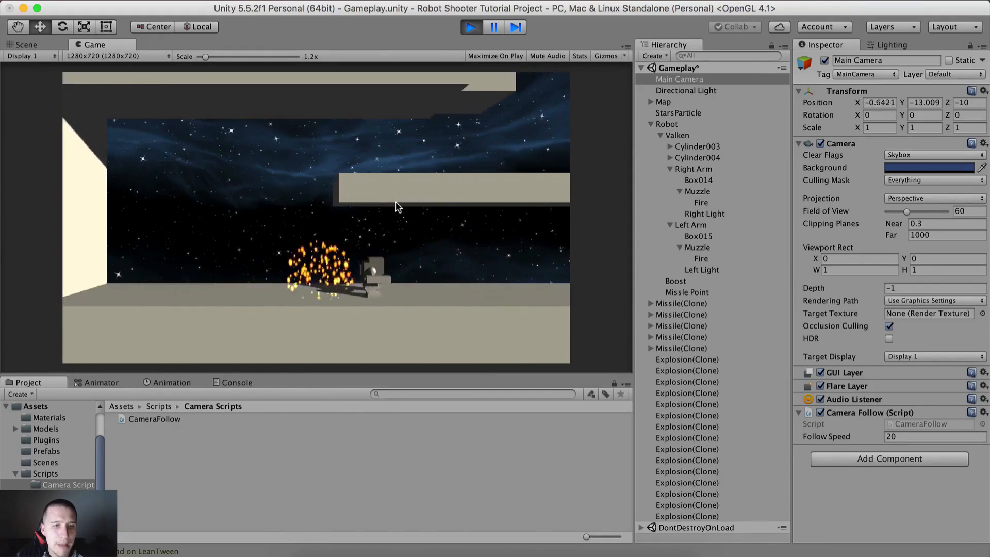
# Stop the running game to exit Play mode.
pyautogui.click(470, 27)
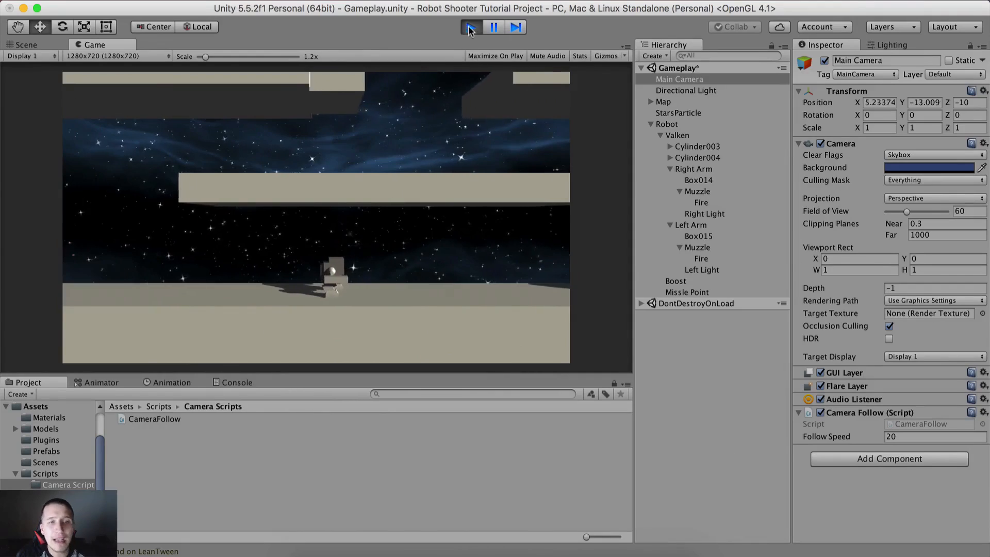
# Switch to MonoDevelop and show CameraFollow.cs with the code deselected.
pyautogui.click(470, 26)
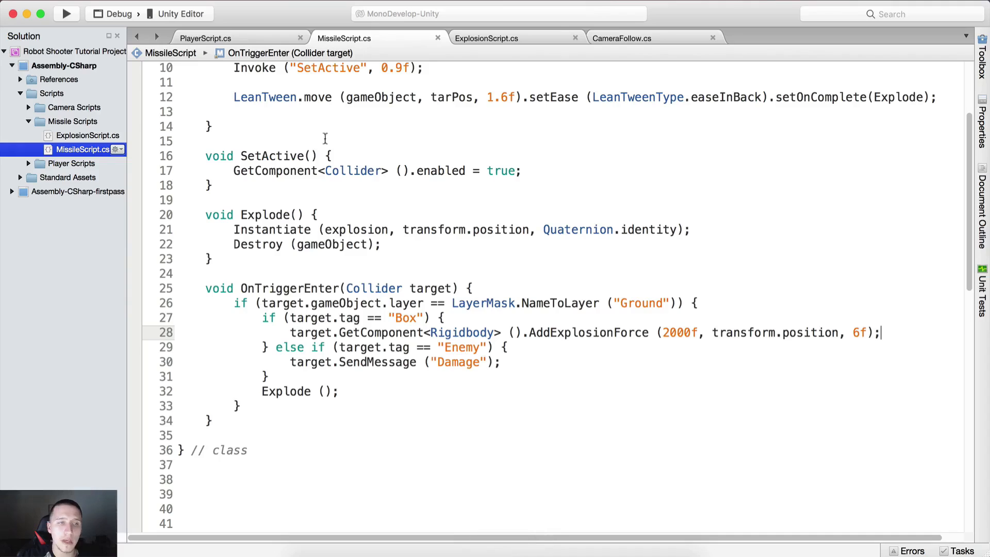
pyautogui.click(622, 39)
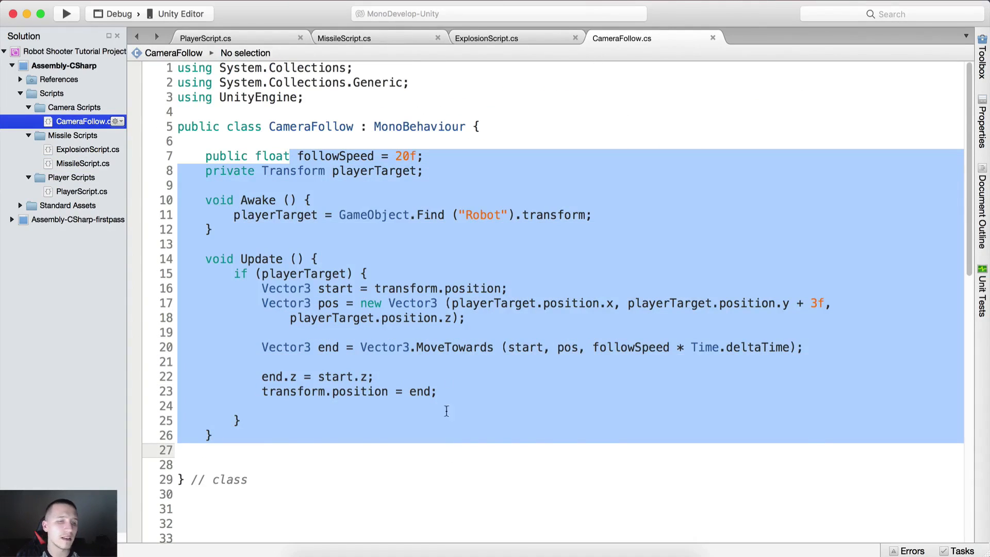
pyautogui.click(488, 391)
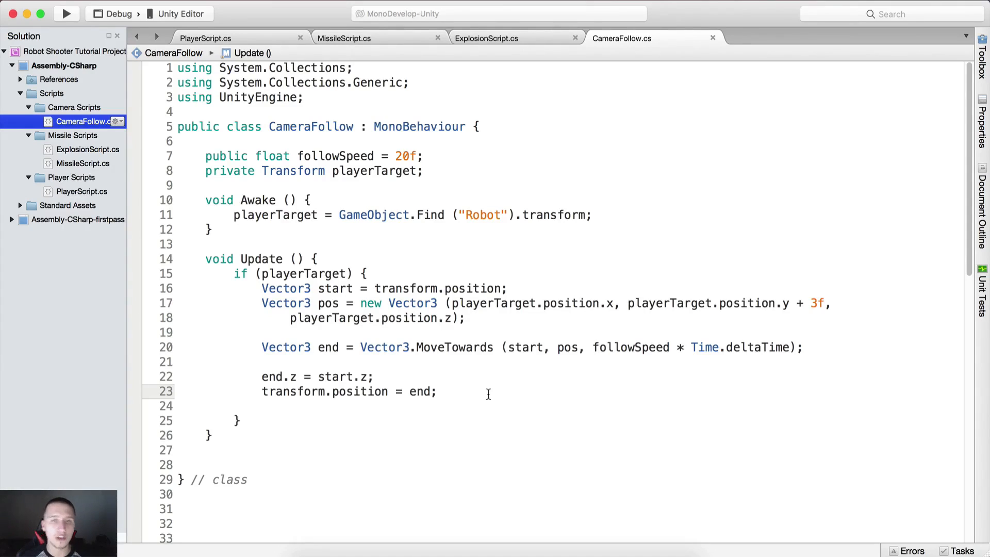
pyautogui.click(437, 391)
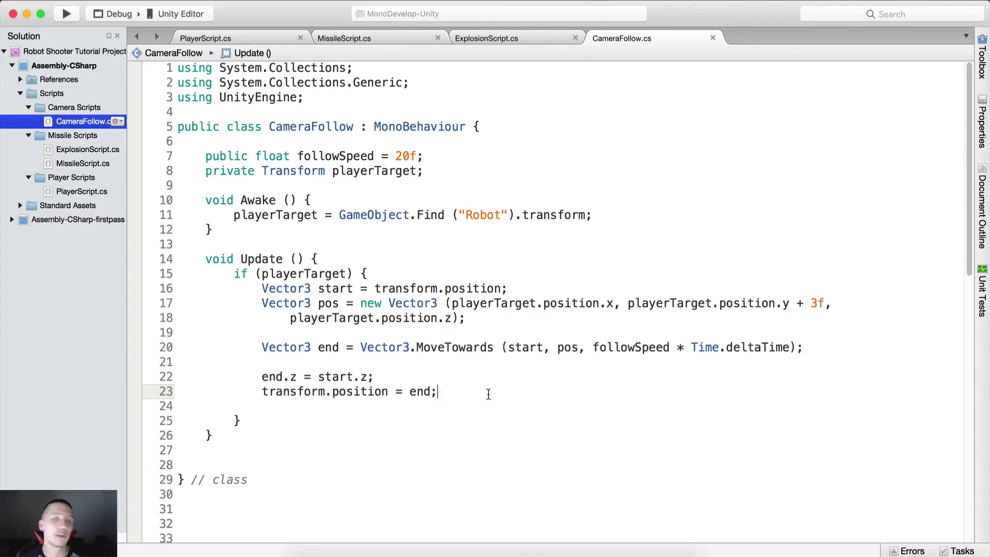